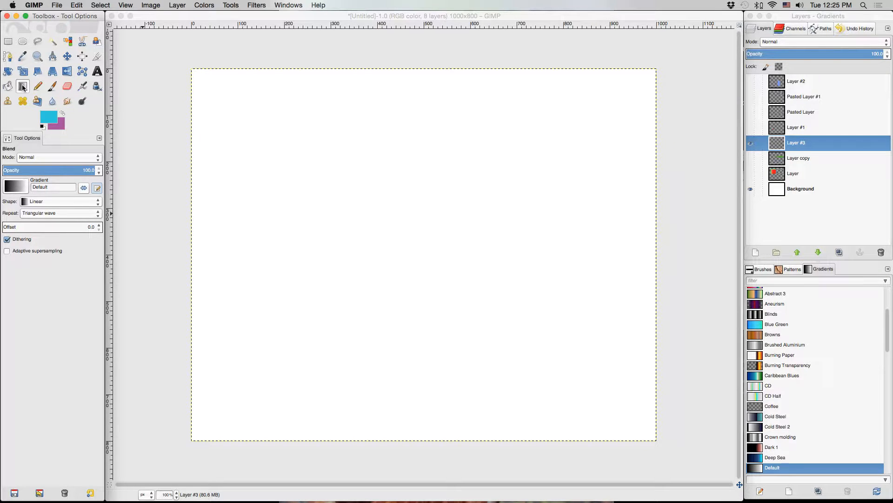
Select the Blend tool and show its list of blending modes.
left_click(22, 86)
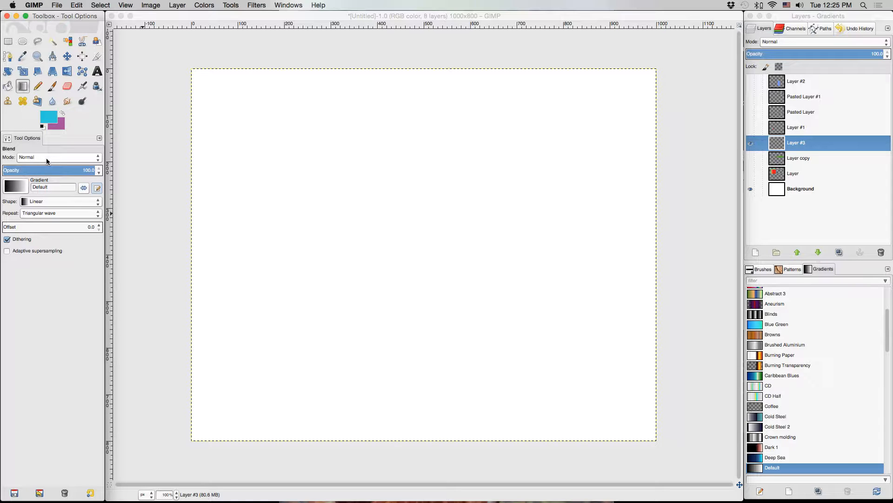
left_click(56, 157)
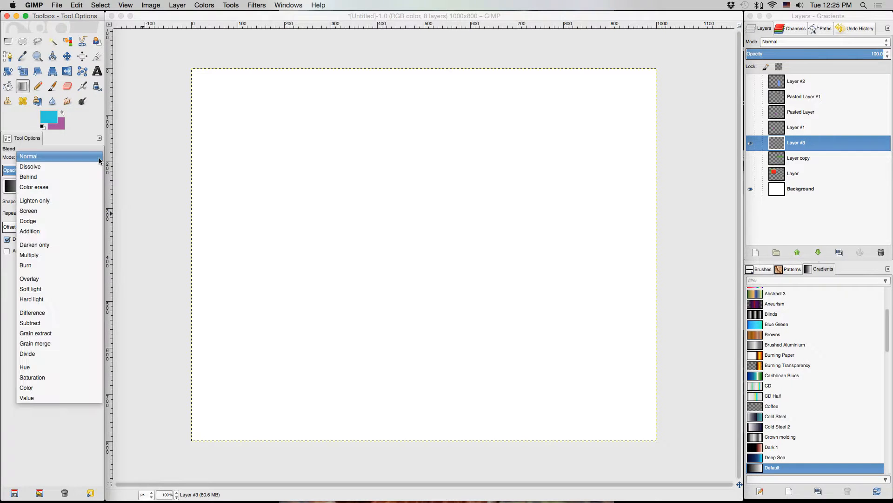
mouse_move(28, 176)
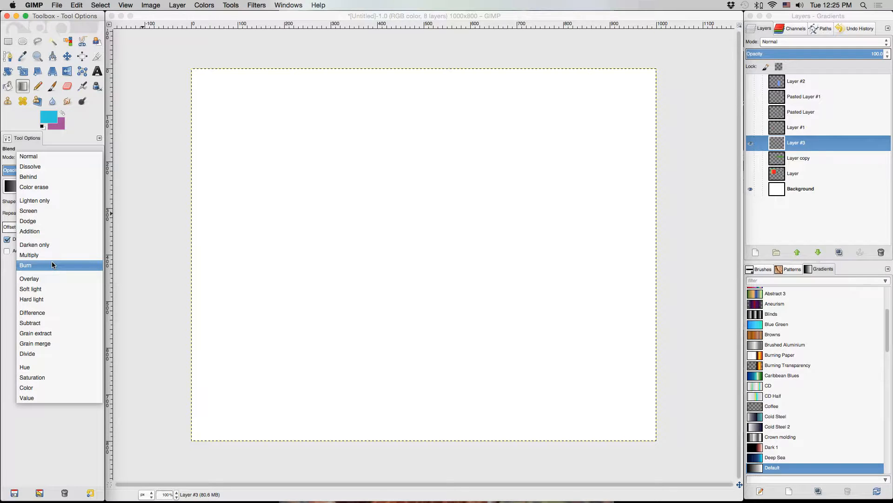
mouse_move(49, 158)
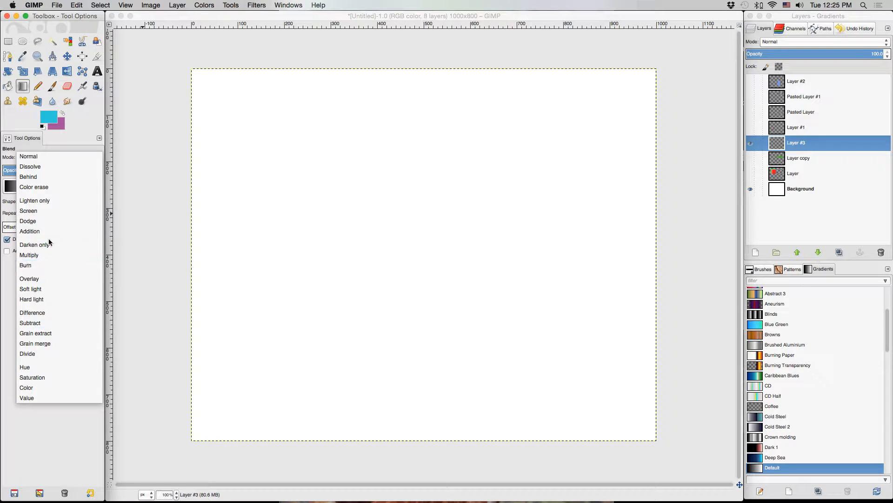
mouse_move(58, 309)
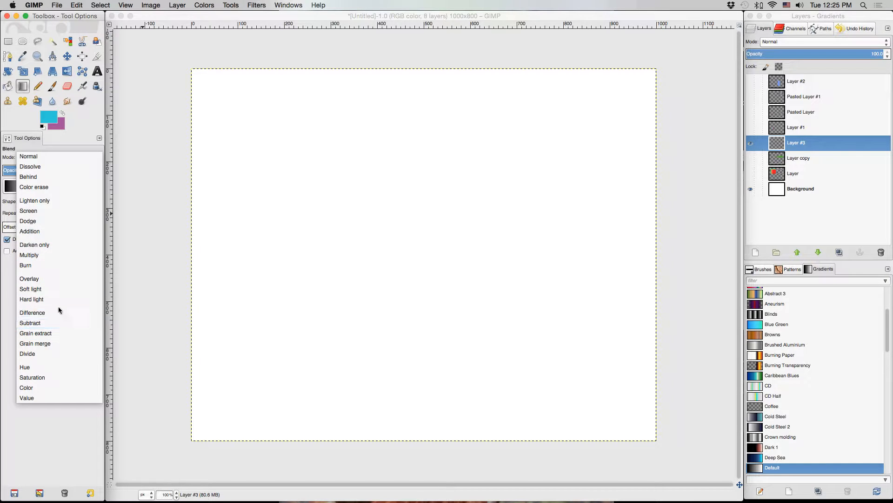
mouse_move(54, 376)
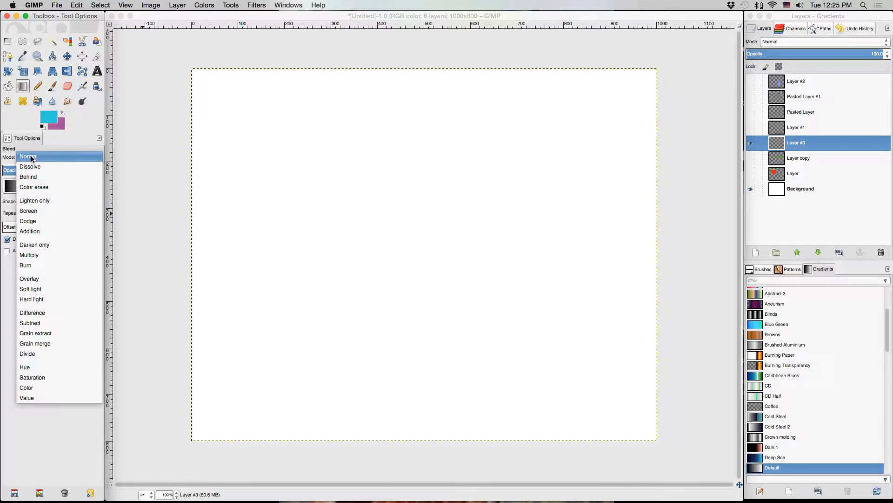
Keep the Normal blending mode, closing the mode list.
left_click(28, 156)
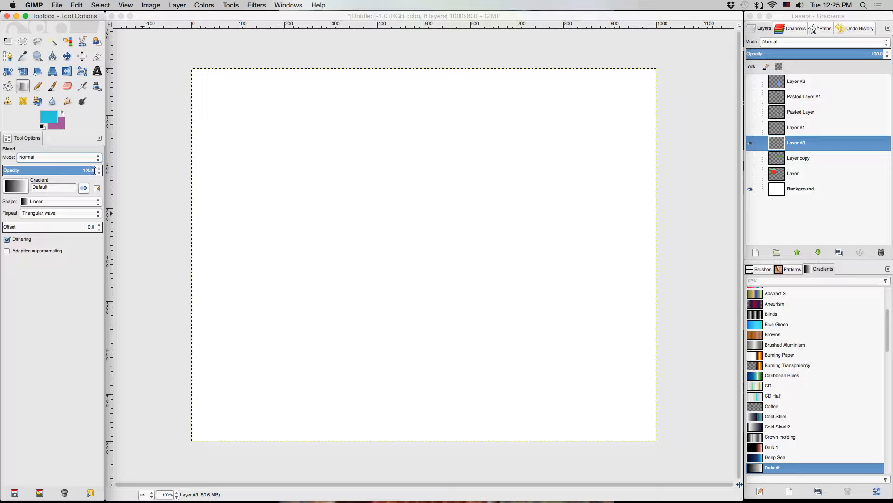
mouse_move(51, 170)
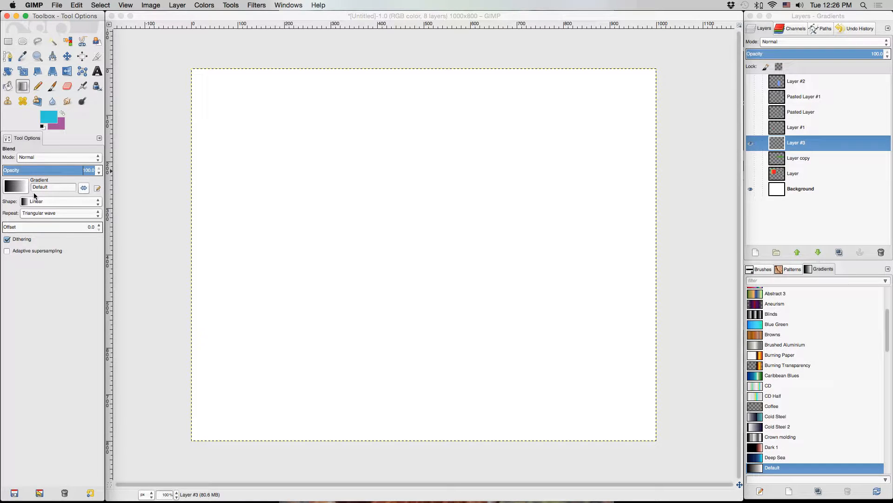
mouse_move(84, 188)
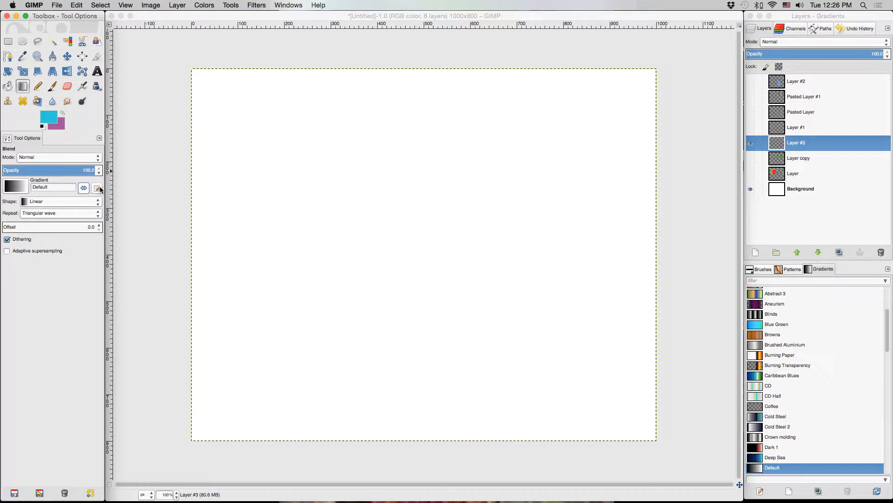
left_click(97, 187)
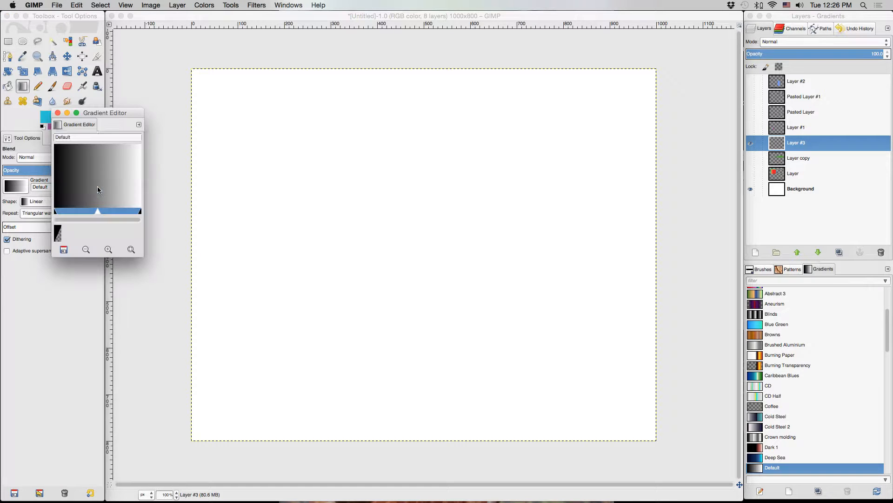
left_click_drag(104, 113, 174, 90)
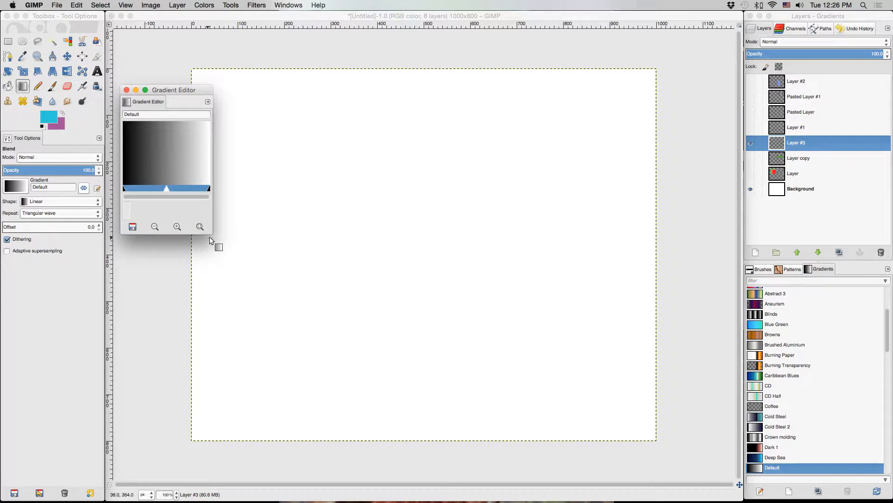
left_click_drag(217, 247, 311, 365)
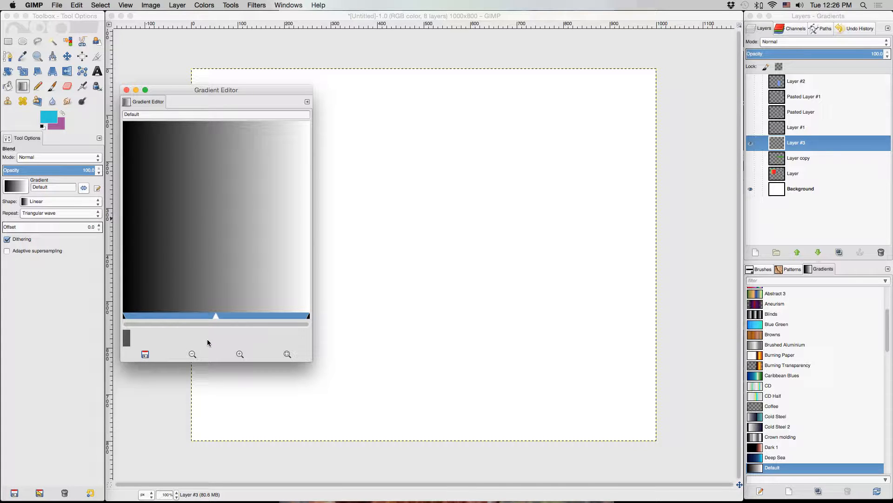
mouse_move(183, 319)
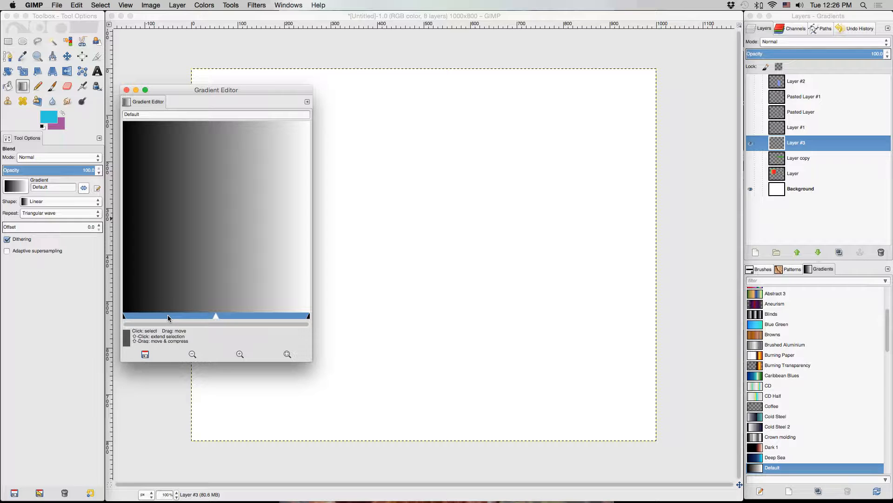
right_click(168, 318)
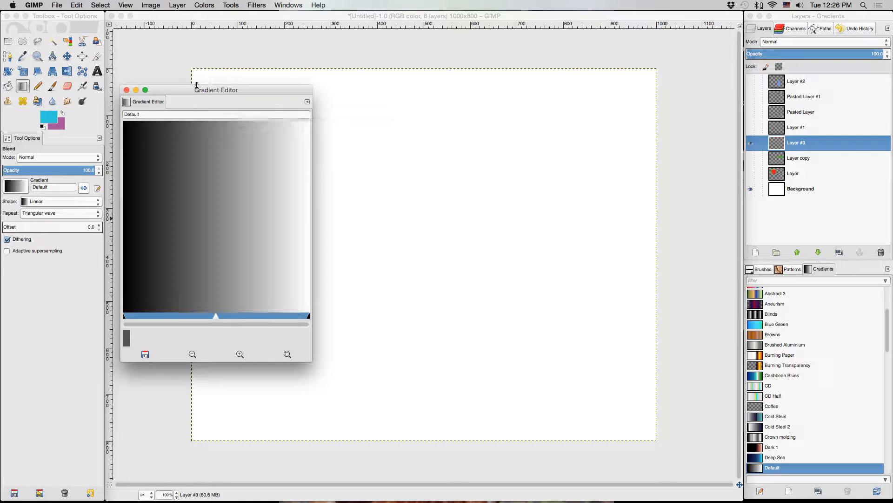
left_click(126, 90)
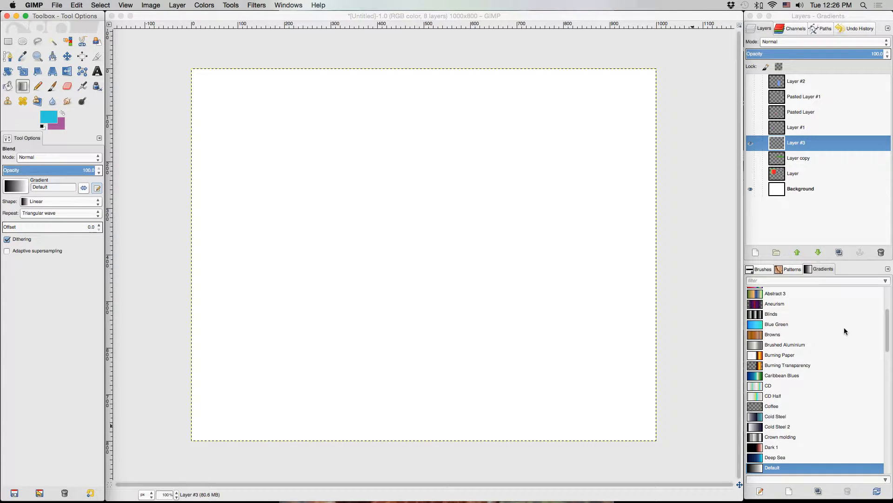
mouse_move(818, 412)
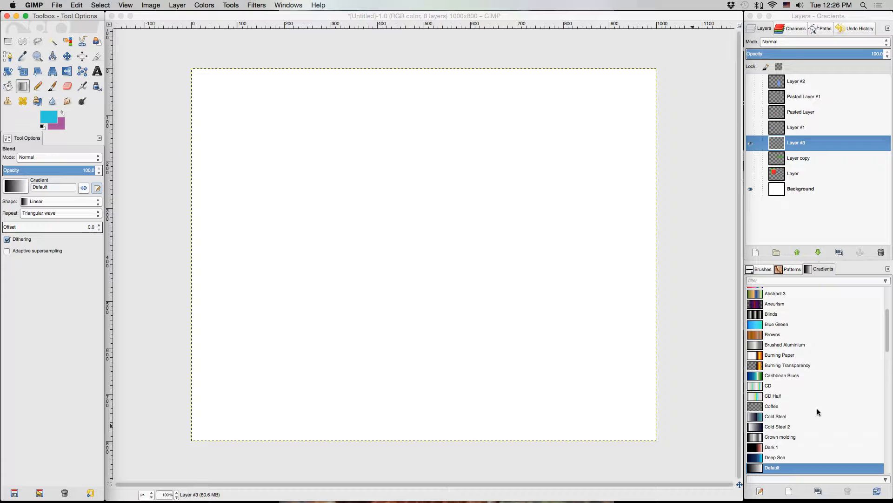
mouse_move(831, 377)
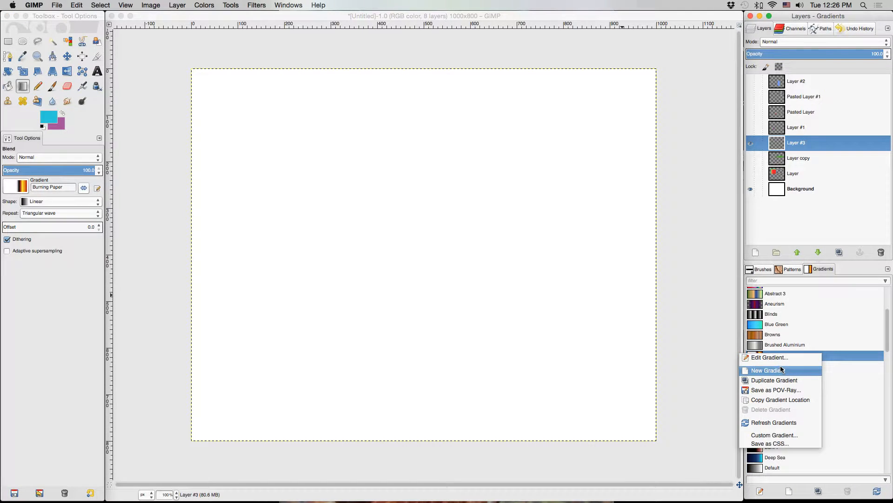
Create a new Untitled gradient from the Gradients panel menu.
left_click(768, 369)
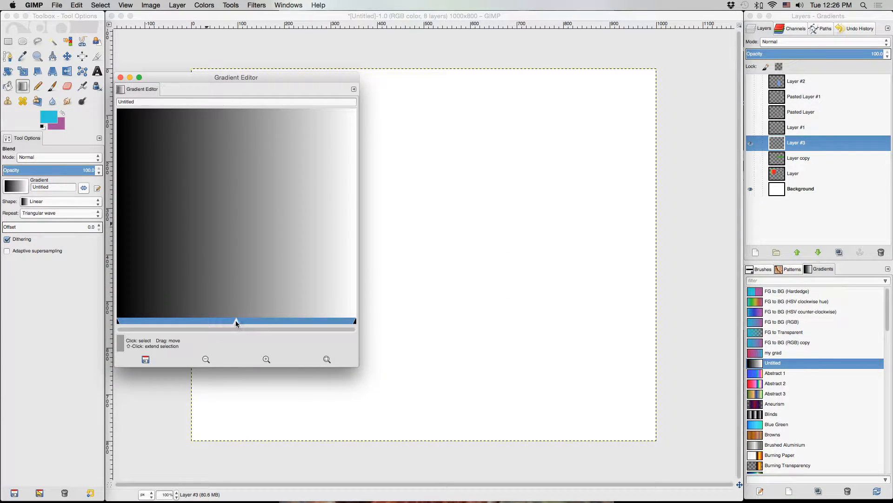
Make the gradient's left endpoint follow the foreground colour instead of a fixed colour.
left_click_drag(236, 321, 219, 321)
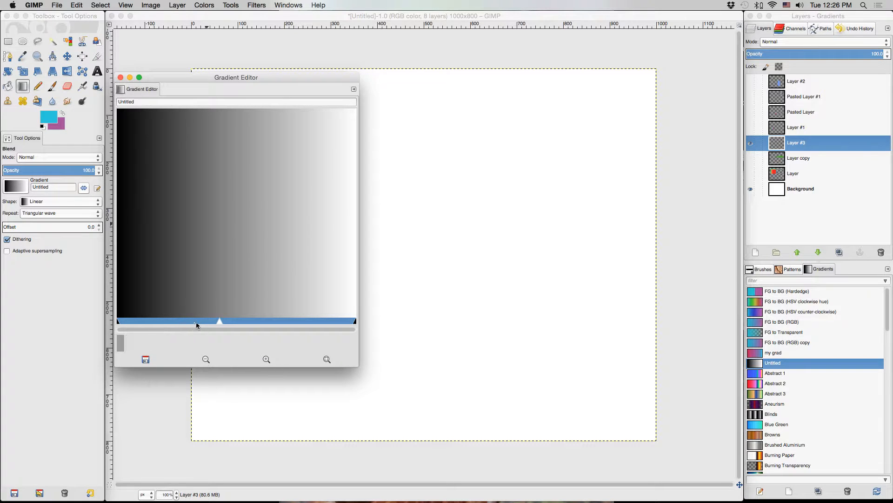
right_click(196, 325)
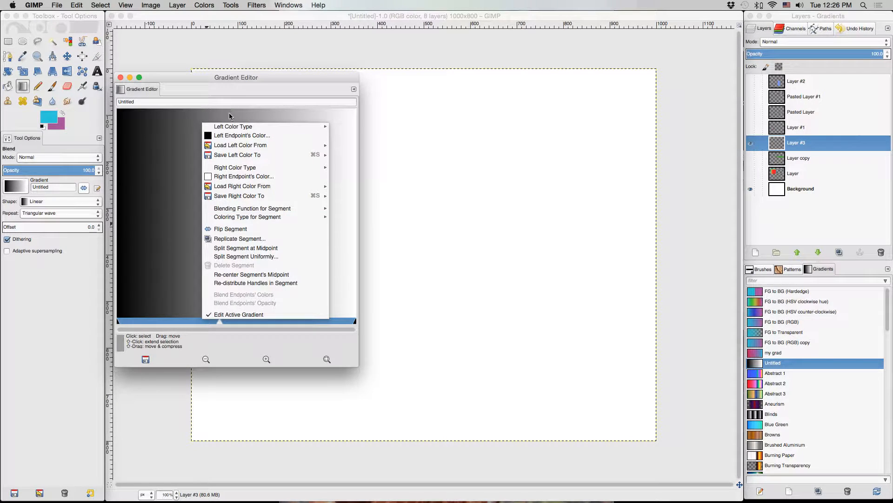
mouse_move(242, 135)
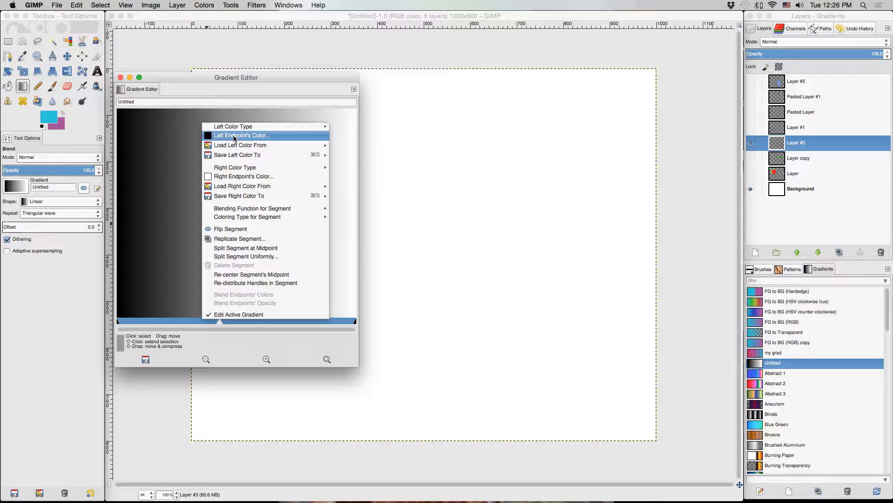
left_click(241, 135)
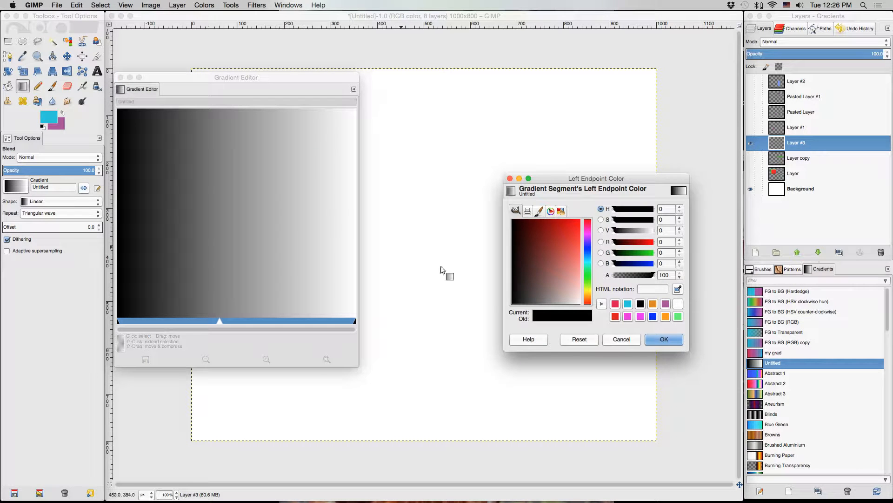
left_click(664, 339)
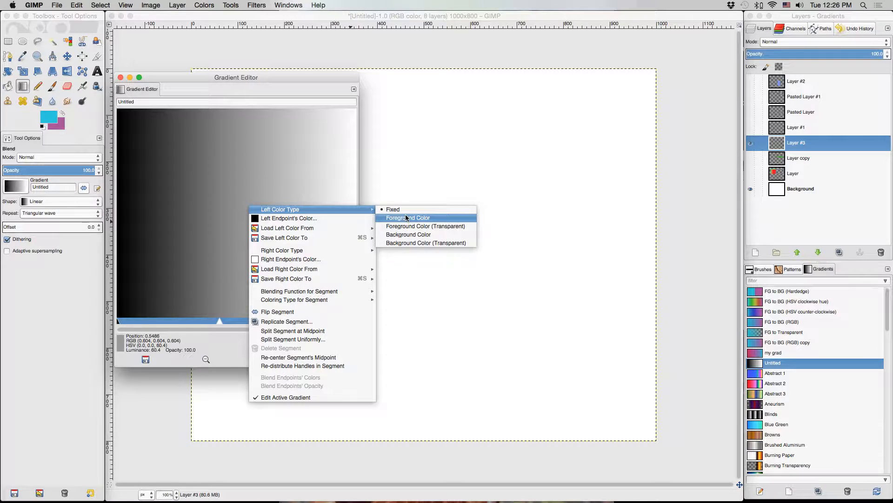
mouse_move(408, 217)
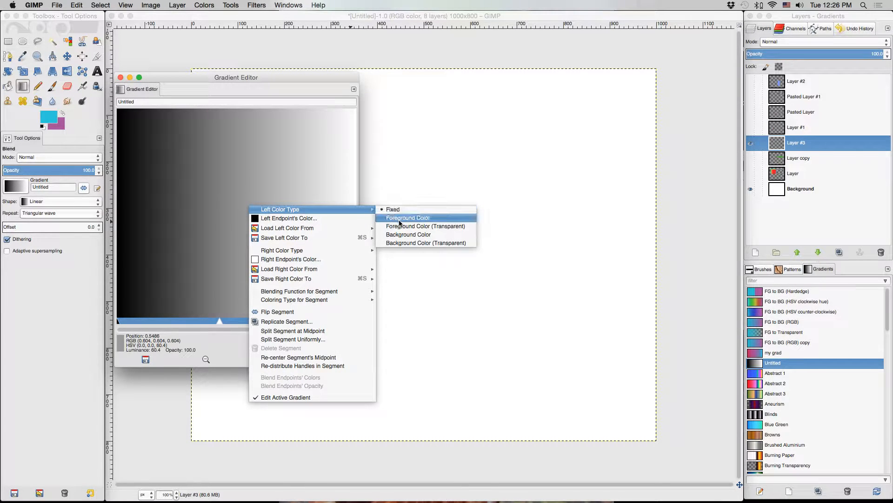
left_click(407, 218)
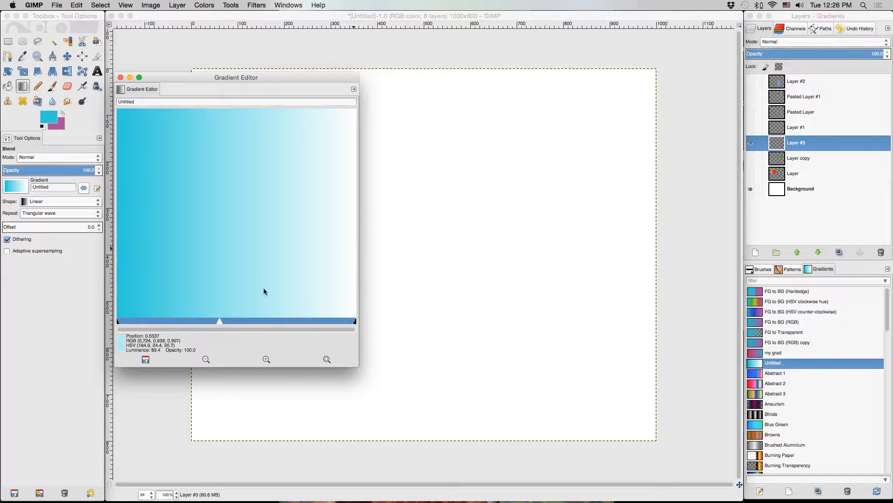
Make the right endpoint follow the background colour, giving an orange-to-purple blend.
right_click(263, 291)
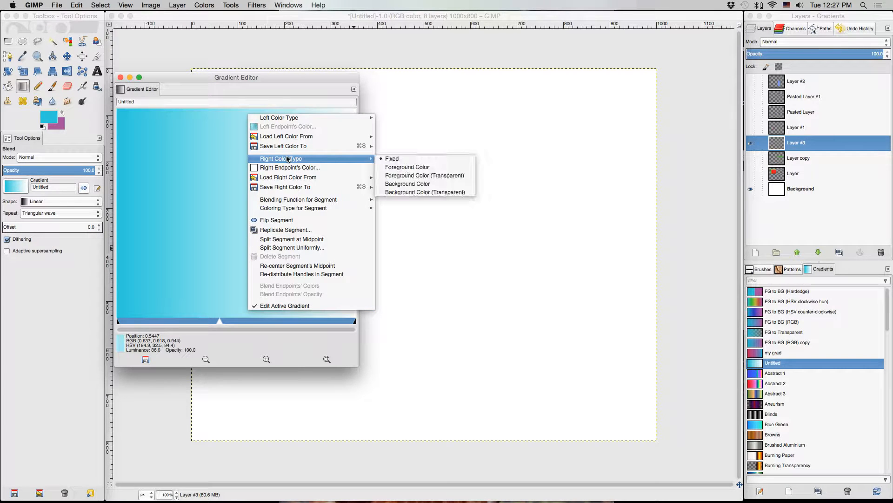
mouse_move(407, 183)
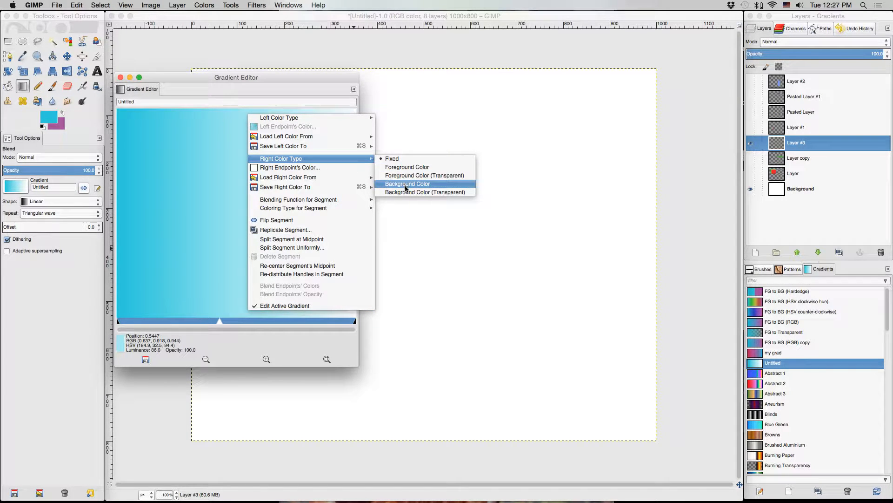
left_click(406, 183)
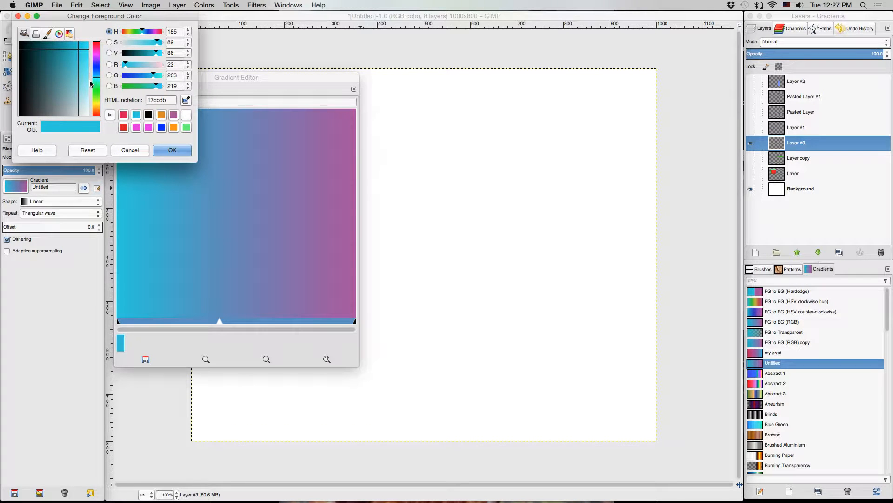
mouse_move(95, 110)
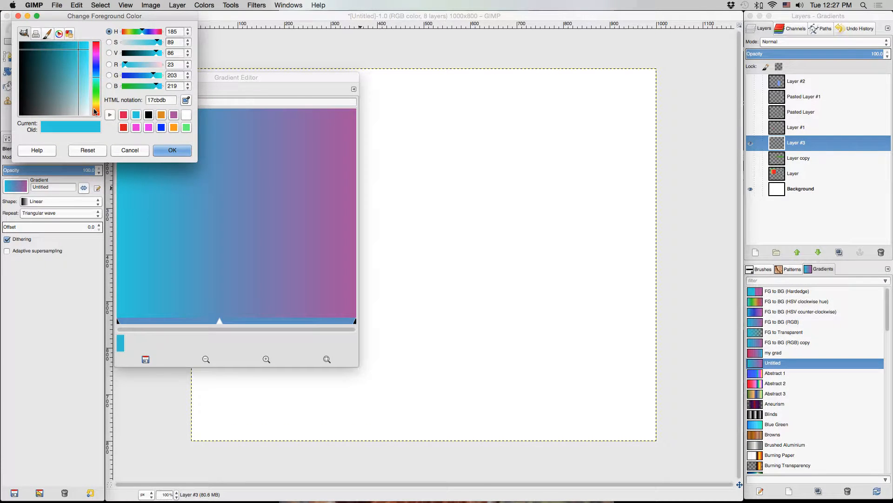
left_click(172, 150)
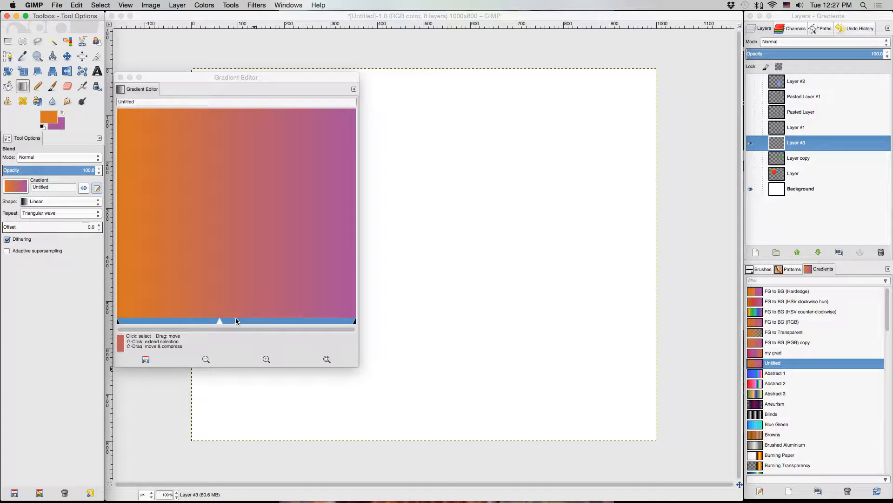
Adjust the blend midpoint near centre and split the segment in two there.
left_click_drag(219, 321, 284, 321)
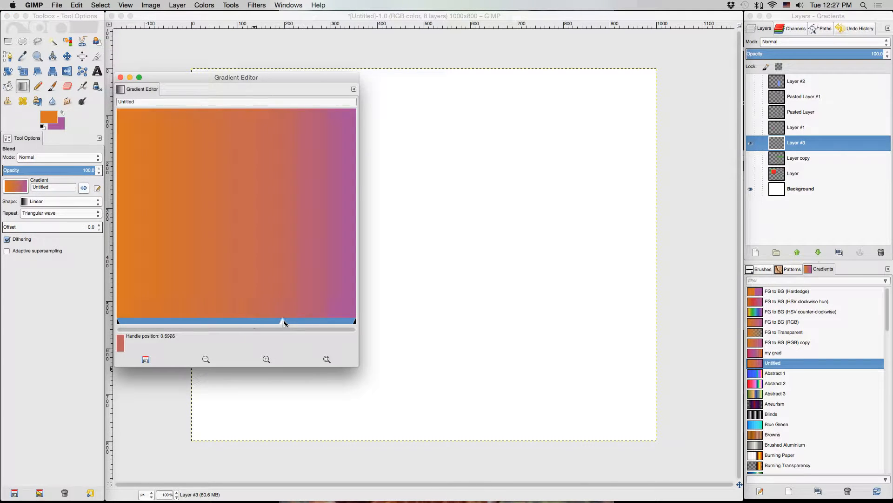
left_click_drag(284, 321, 239, 319)
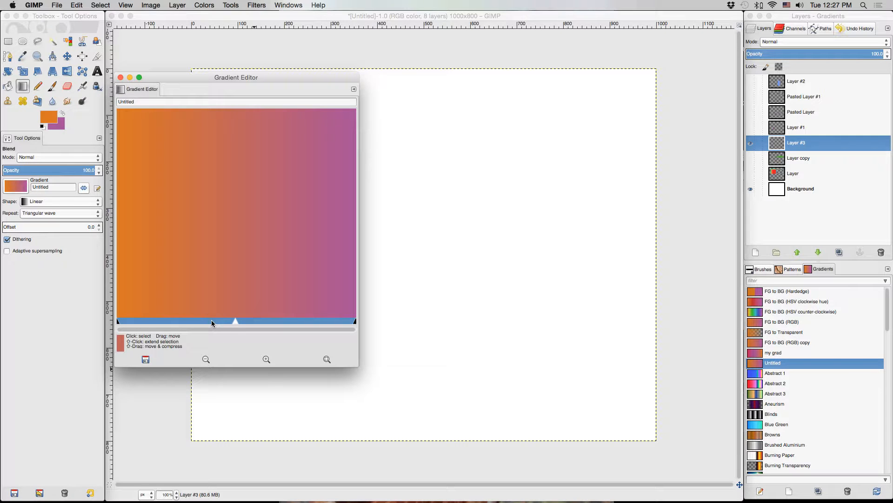
right_click(212, 323)
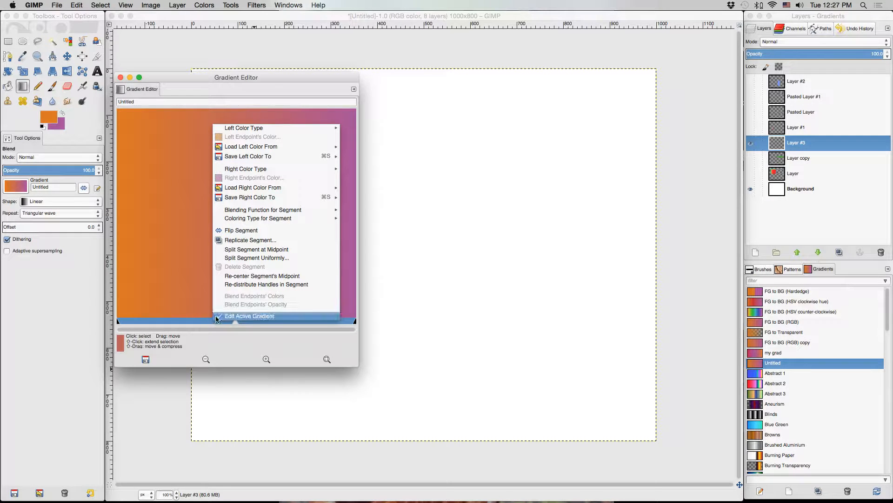
mouse_move(255, 258)
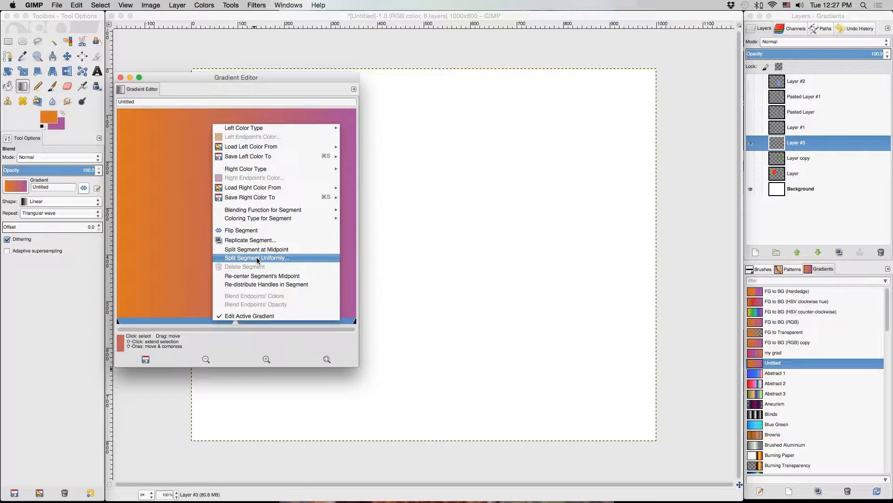
mouse_move(257, 249)
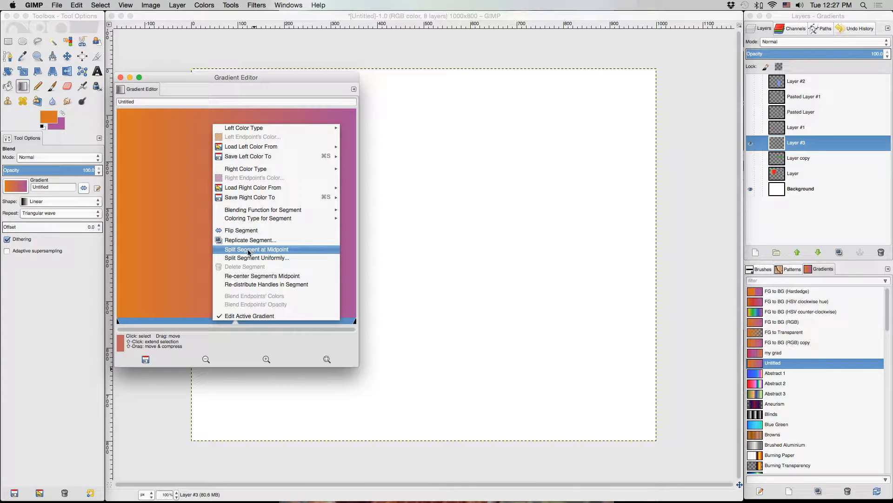
left_click(256, 250)
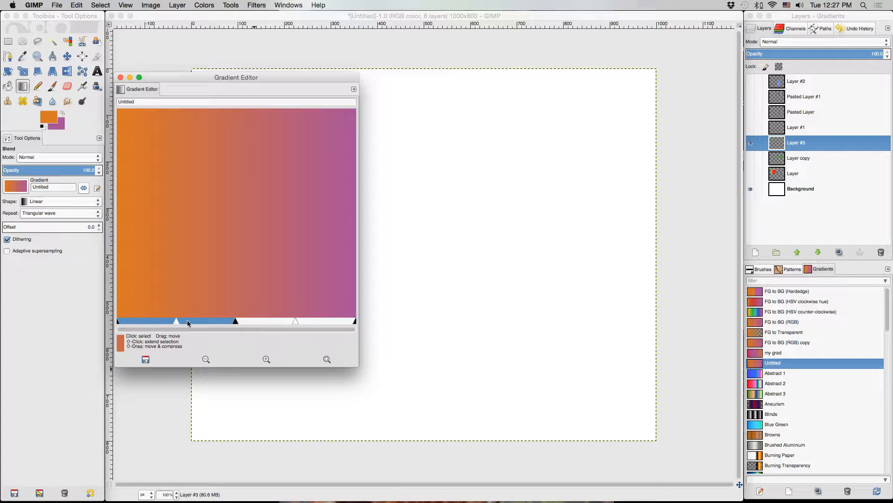
Shift the middle stop right and make the first segment end in the background purple.
left_click_drag(177, 320, 194, 320)
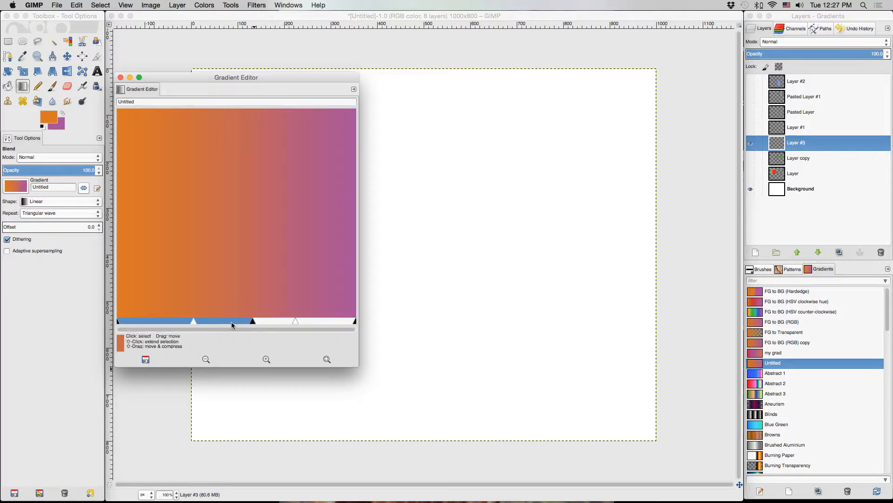
right_click(231, 324)
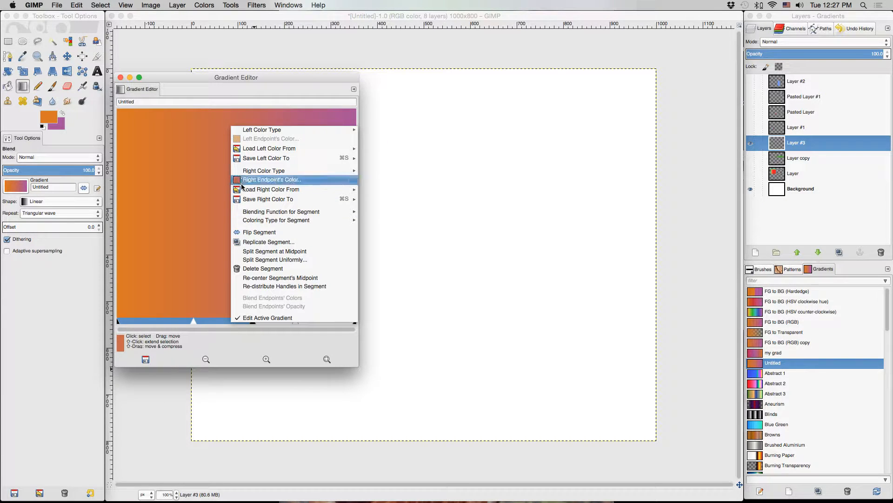
left_click(264, 171)
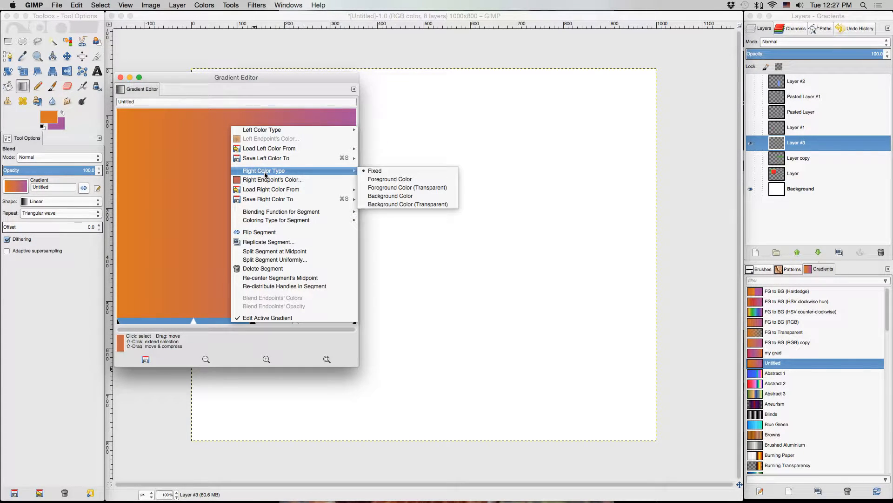
mouse_move(390, 196)
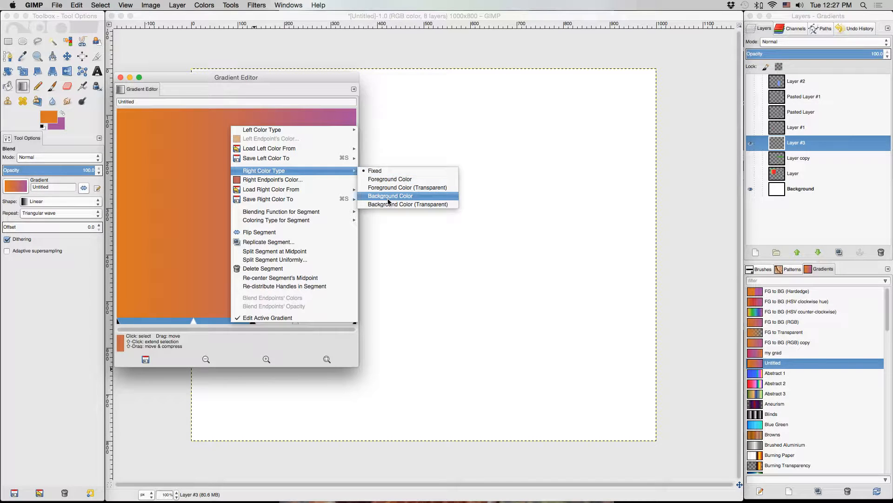
left_click(390, 195)
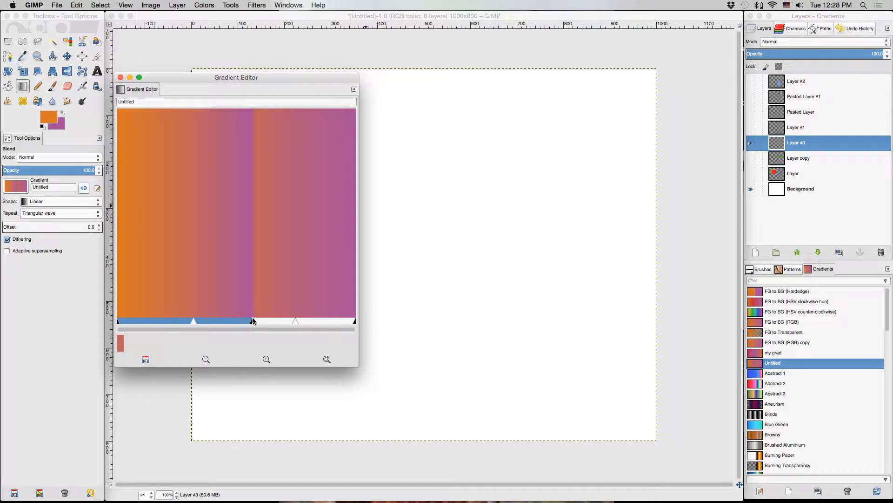
right_click(274, 322)
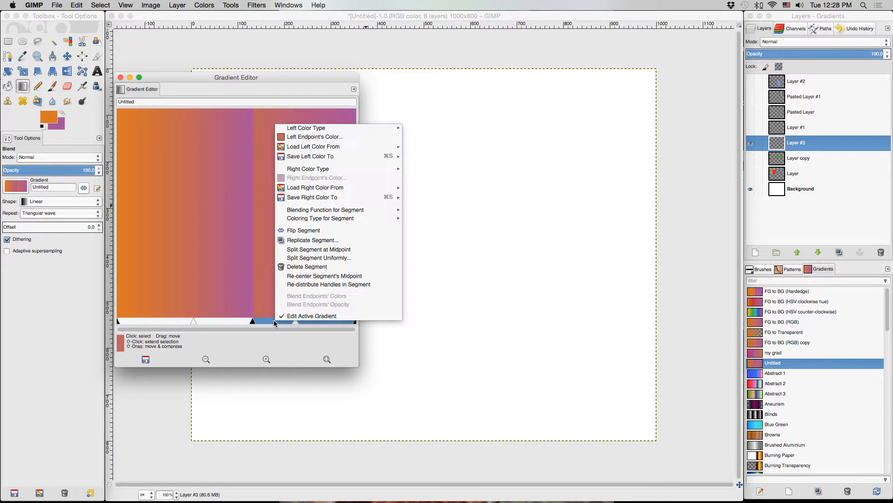
mouse_move(314, 136)
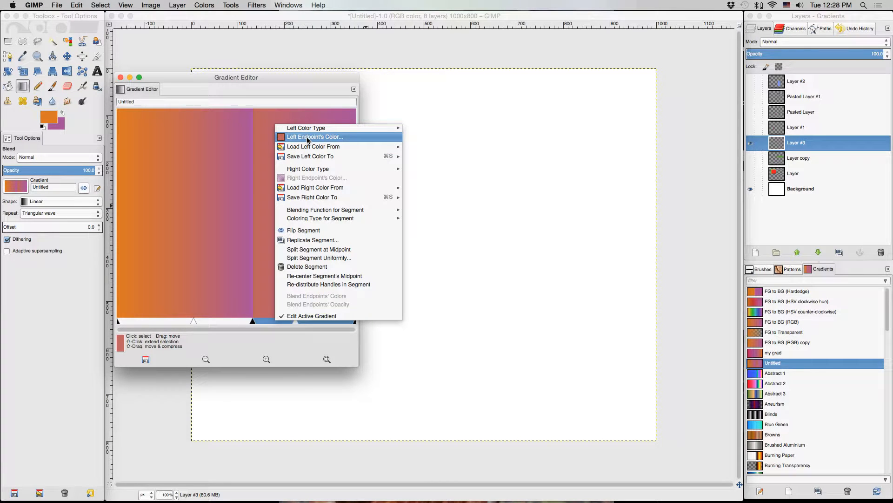
mouse_move(306, 127)
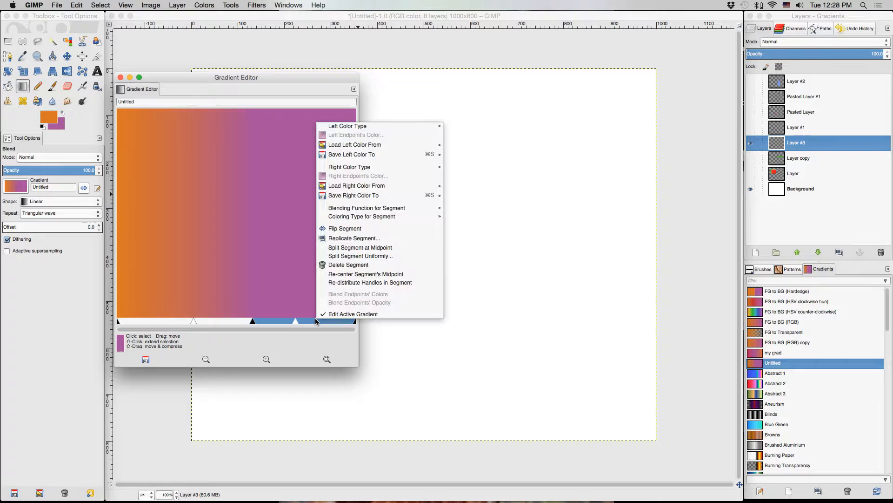
mouse_move(349, 167)
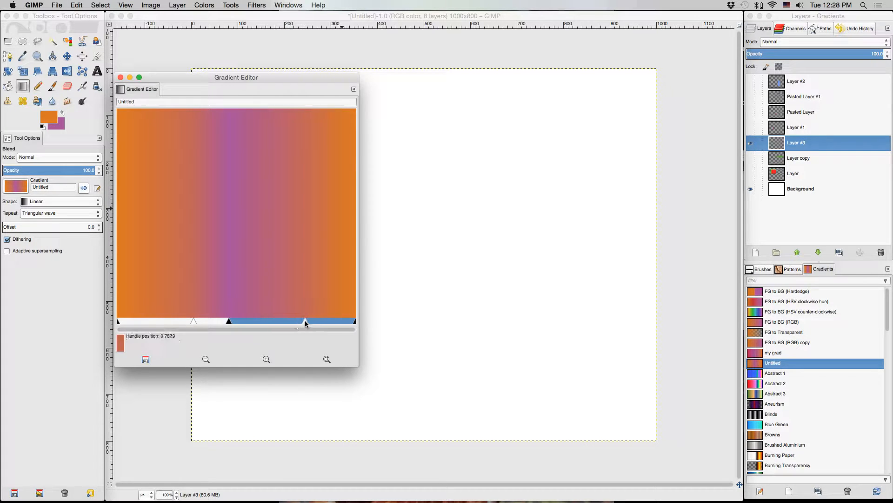
Set the second segment's right end colour to green and close the gradient editor.
left_click_drag(305, 321, 185, 321)
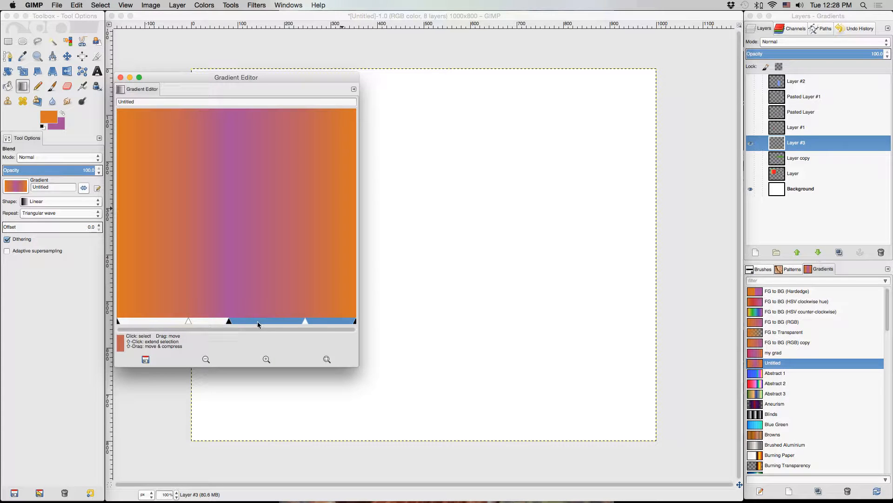
right_click(260, 324)
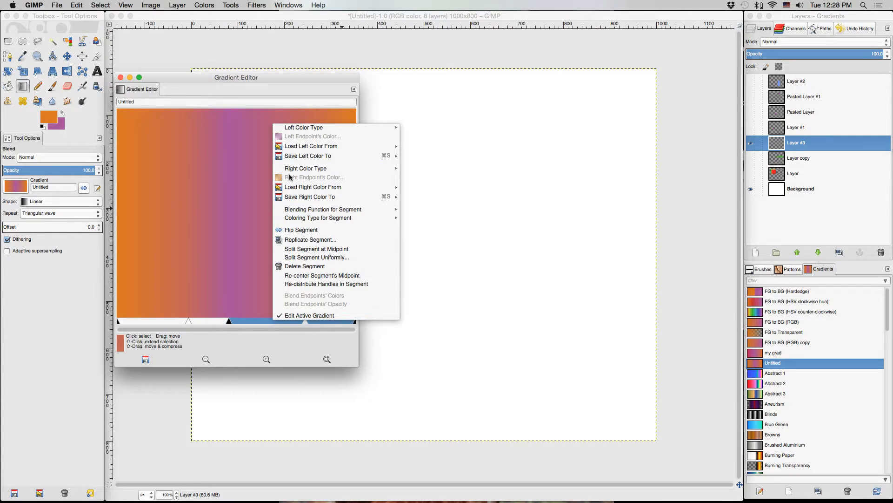
mouse_move(305, 167)
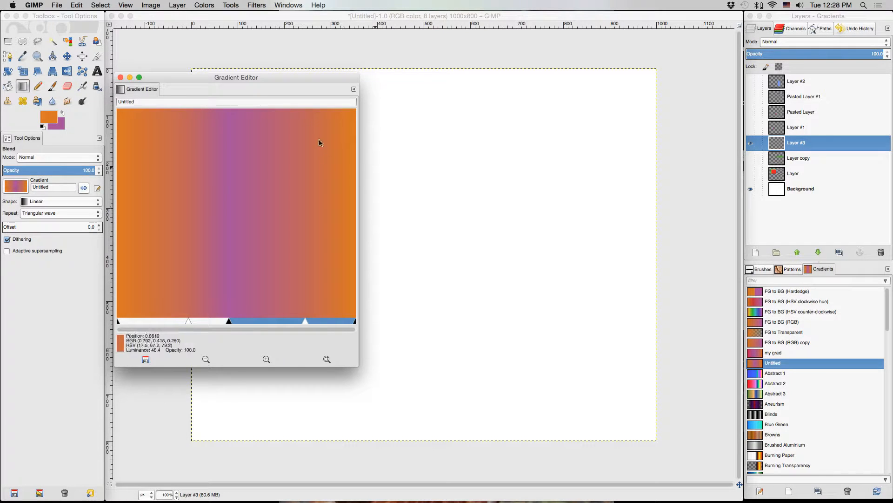
right_click(237, 214)
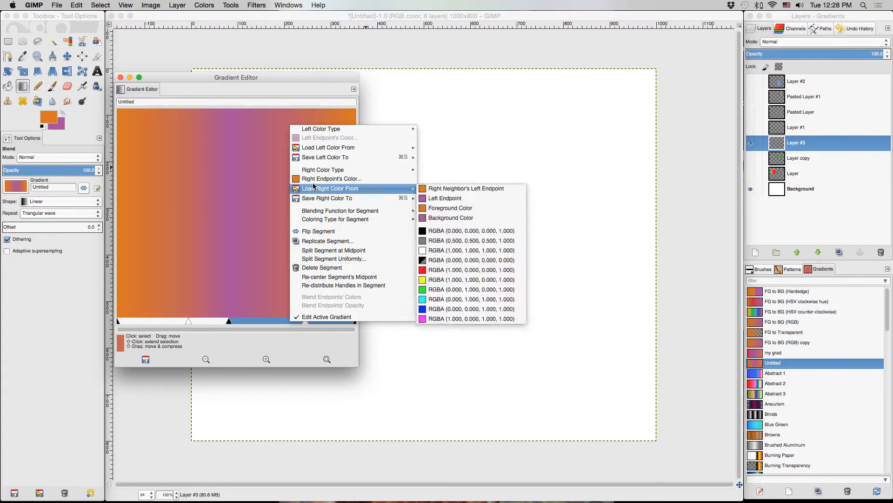
left_click(332, 178)
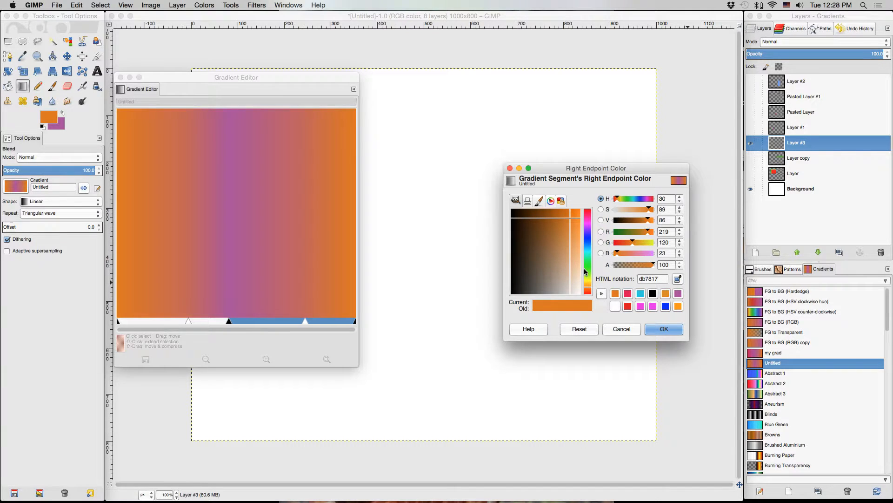
left_click(664, 328)
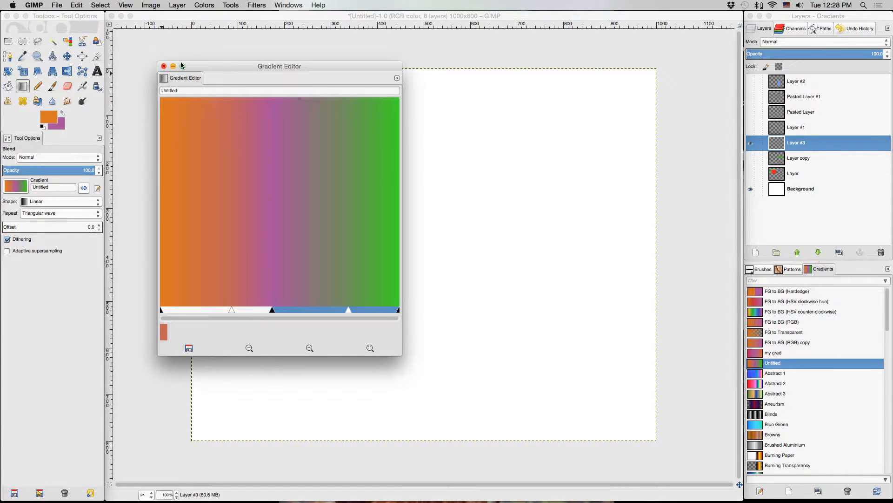
left_click(163, 66)
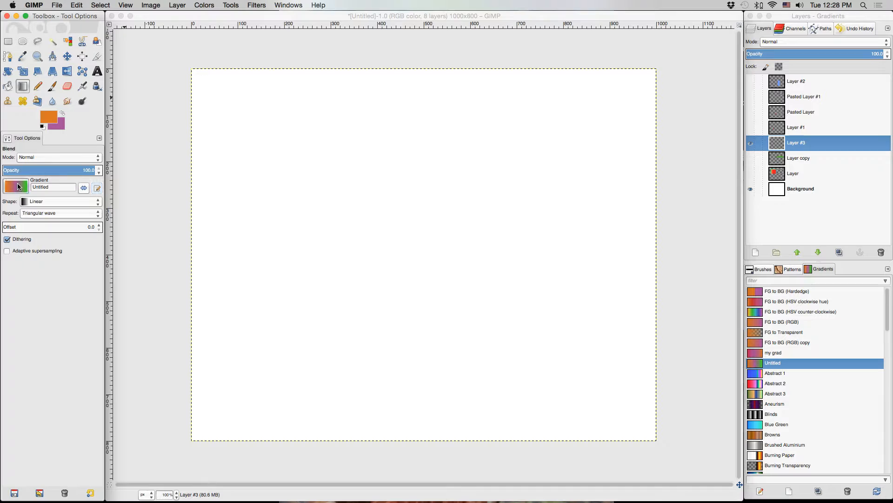
Drag the blend line from top centre downward to fill the canvas with the orange–purple–green gradient.
left_click(16, 187)
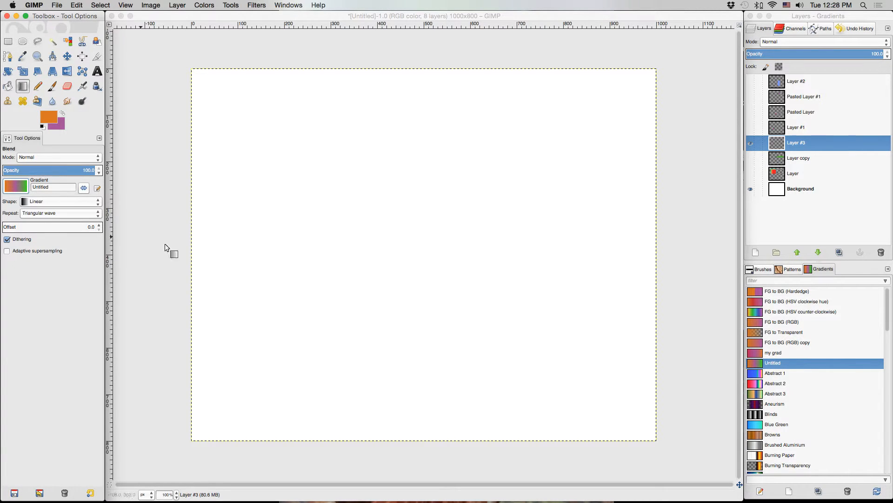
mouse_move(400, 104)
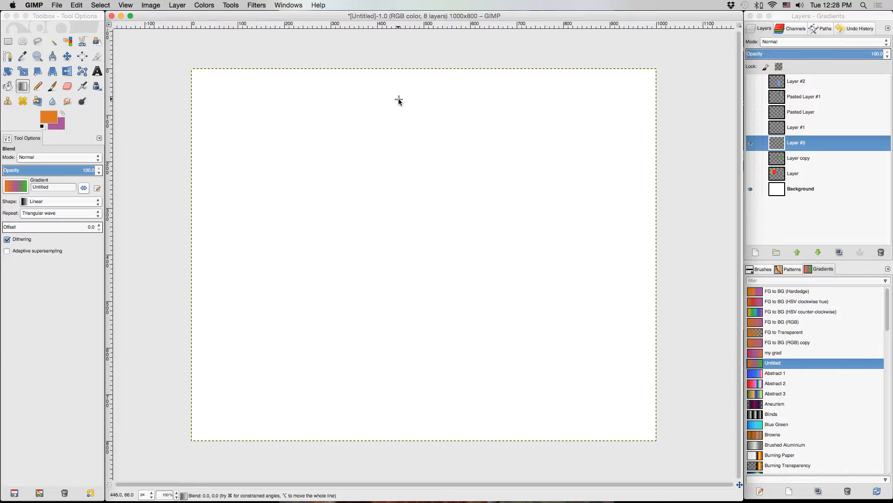
left_click_drag(399, 99, 456, 292)
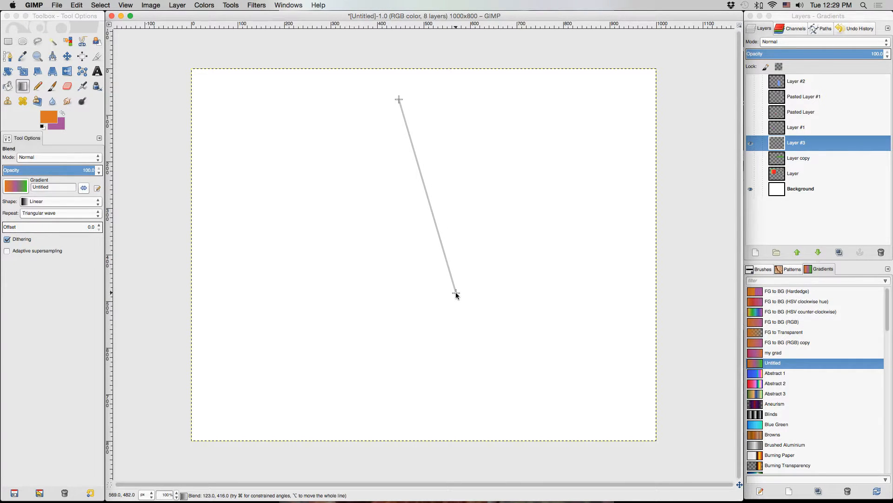
left_click_drag(456, 295, 461, 303)
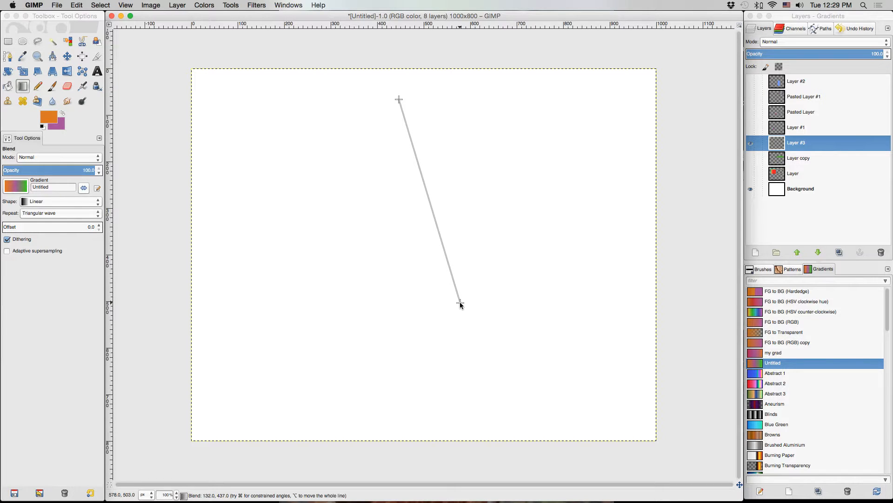
left_click_drag(459, 304, 463, 322)
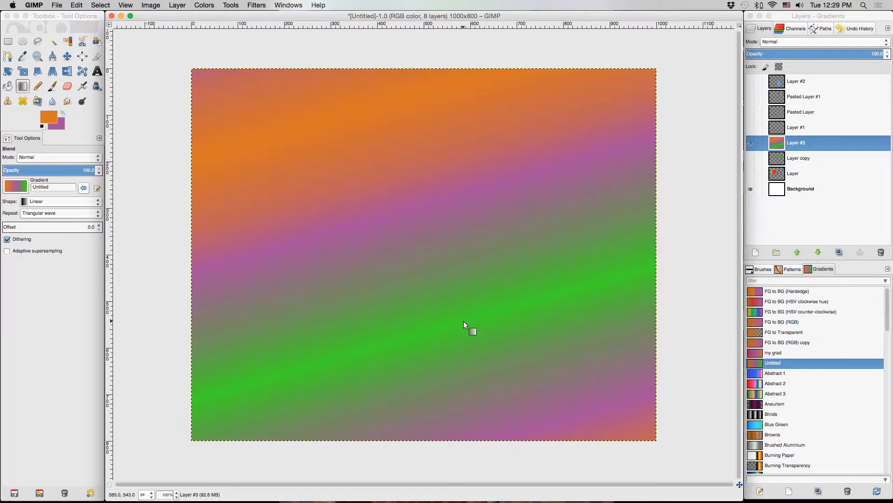
mouse_move(407, 122)
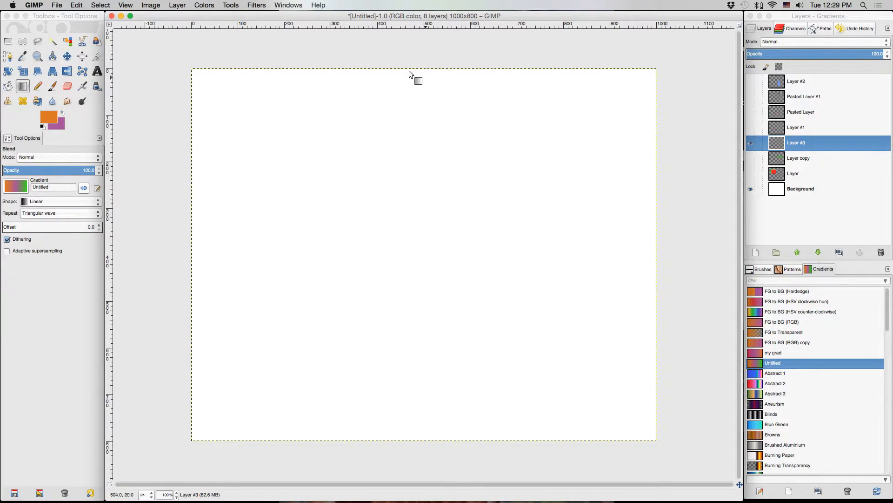
Switch the gradient shape to Radial and draw an orange-centred radial blend from the canvas centre.
left_click_drag(372, 52, 518, 461)
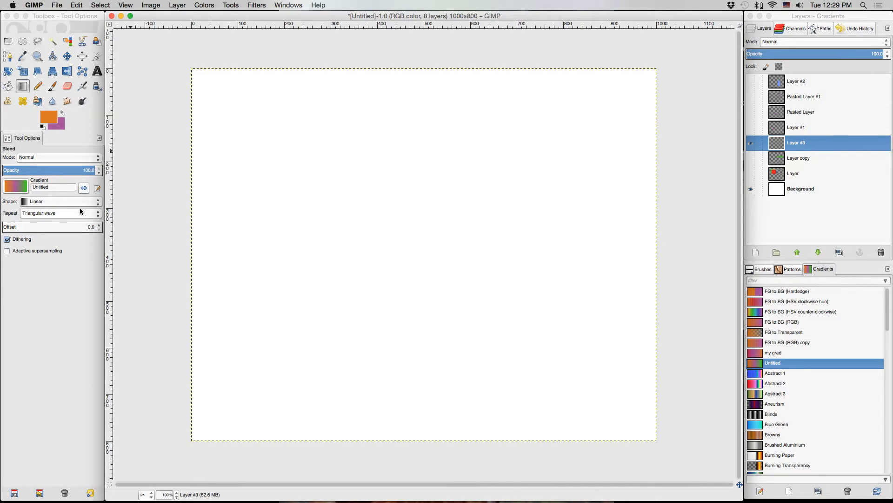
mouse_move(53, 200)
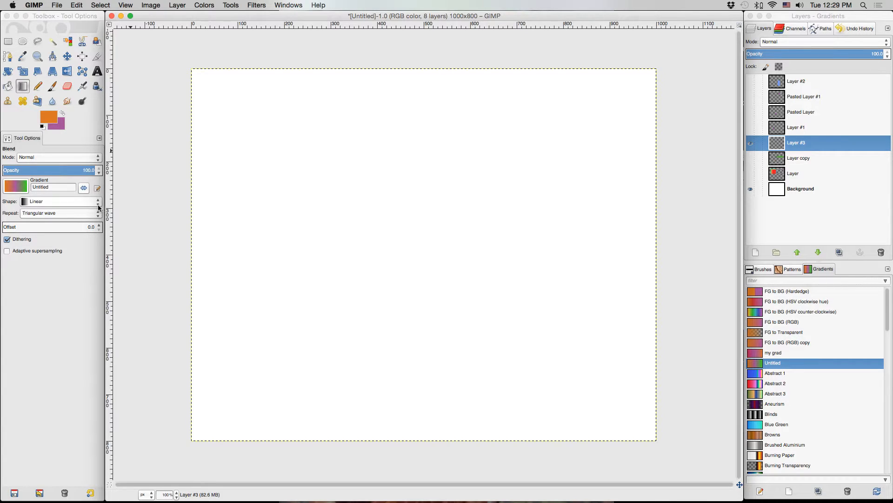
left_click(59, 201)
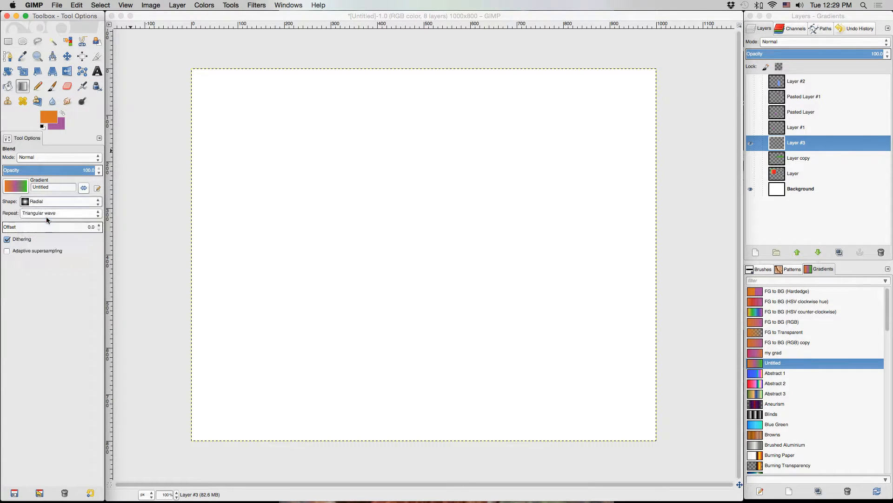
left_click_drag(422, 235, 572, 426)
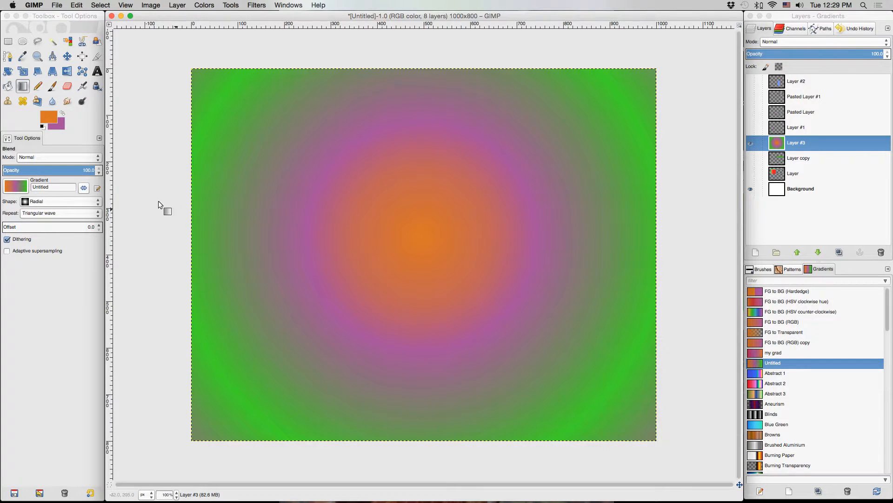
left_click(59, 201)
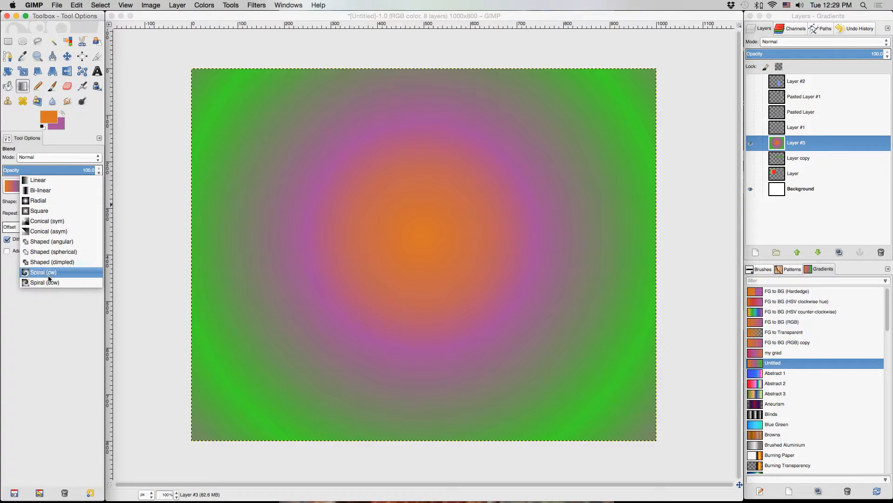
mouse_move(45, 282)
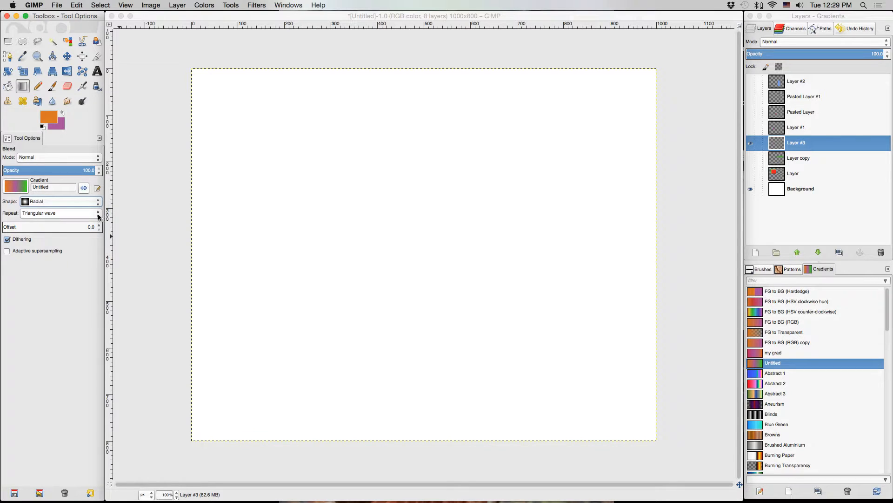
mouse_move(30, 217)
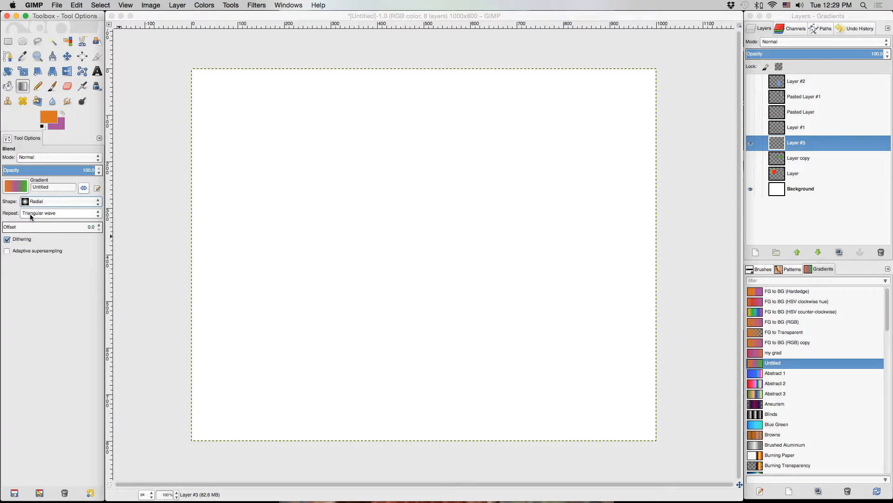
Return to a Linear shape with no repeat and draw a diagonal blend across the canvas.
left_click(59, 212)
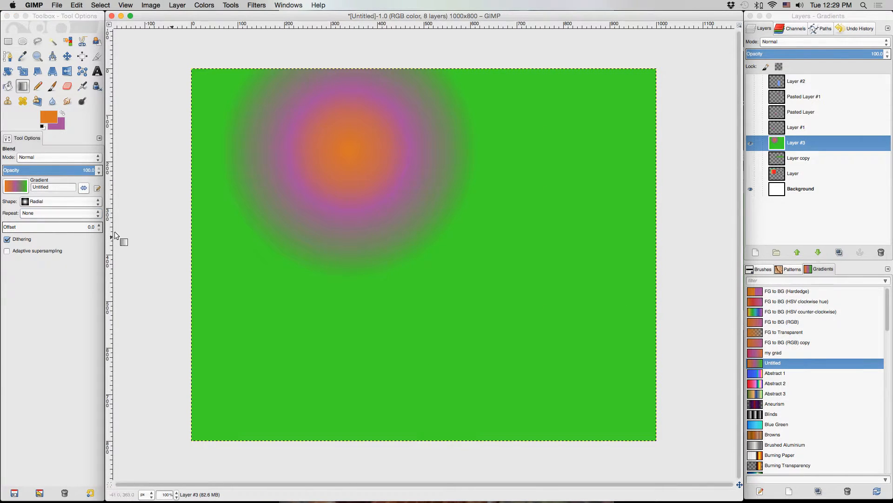
left_click(60, 201)
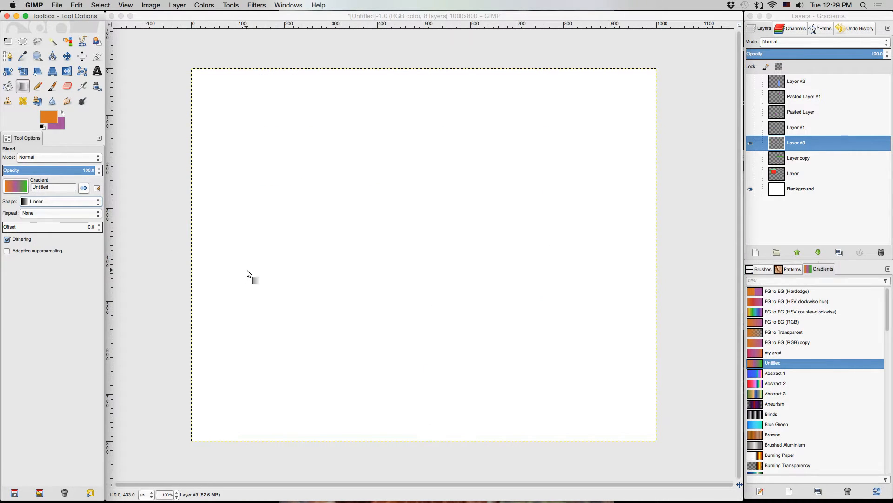
left_click_drag(247, 277, 387, 247)
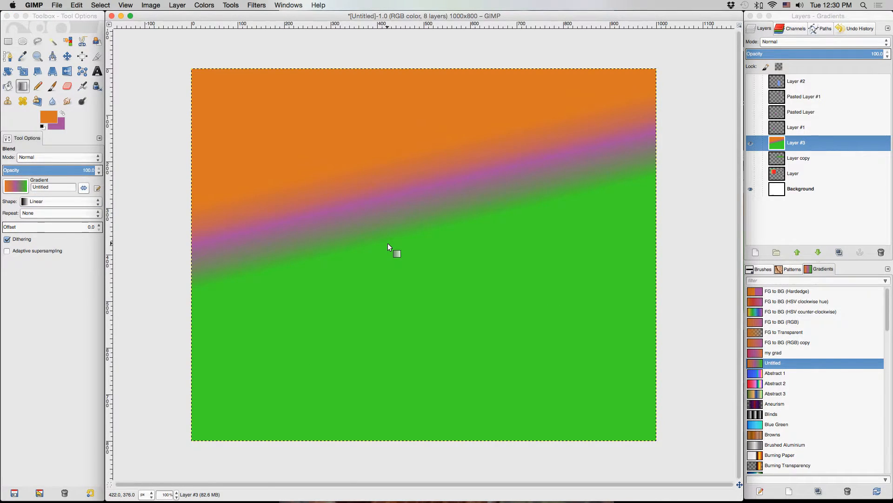
mouse_move(387, 238)
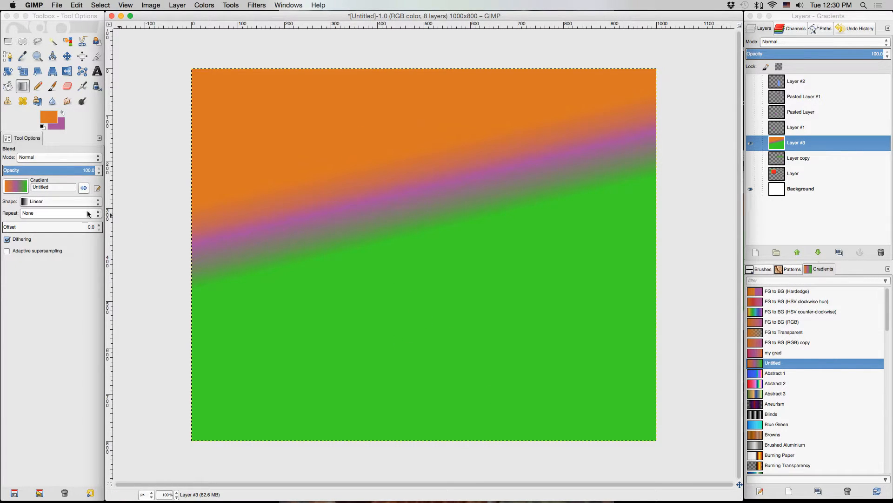
Set repeat to a wave and fill the canvas with mirrored diagonal orange, purple and green stripes.
left_click(56, 212)
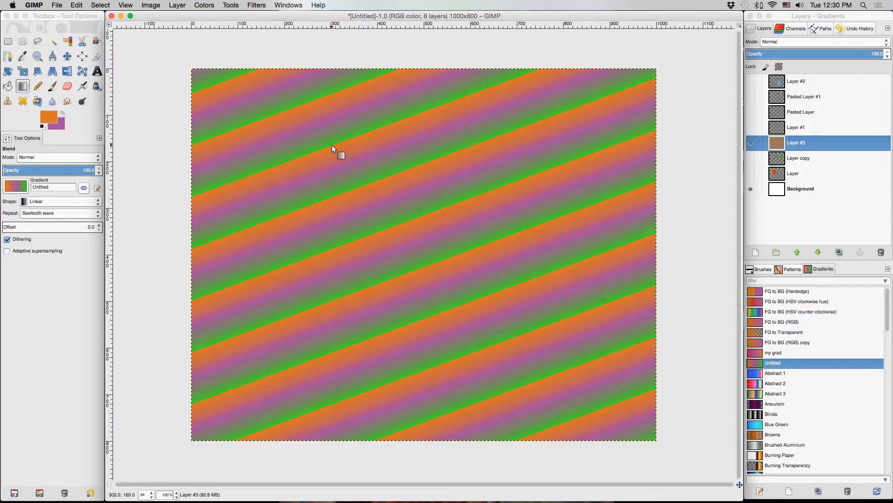
mouse_move(217, 245)
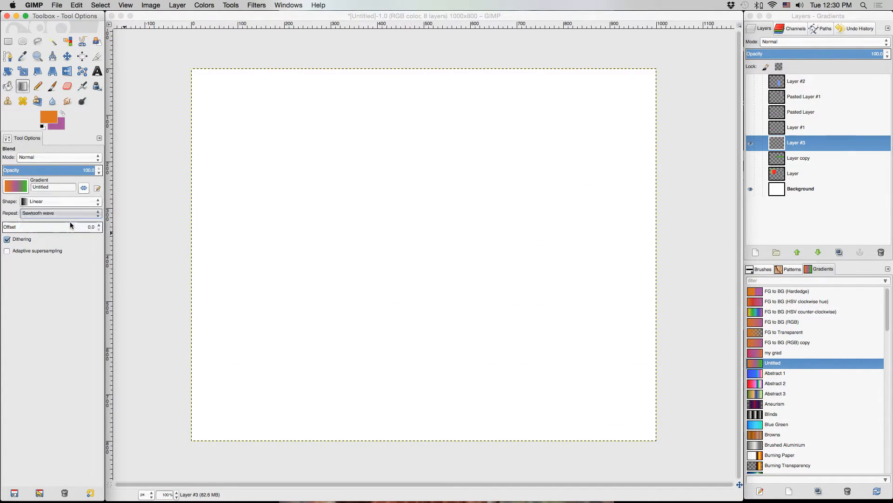
left_click_drag(317, 124, 334, 187)
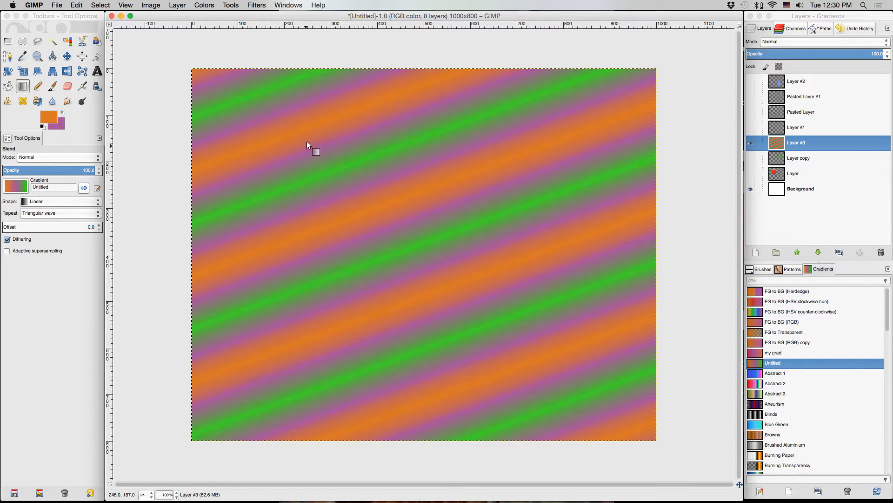
mouse_move(327, 118)
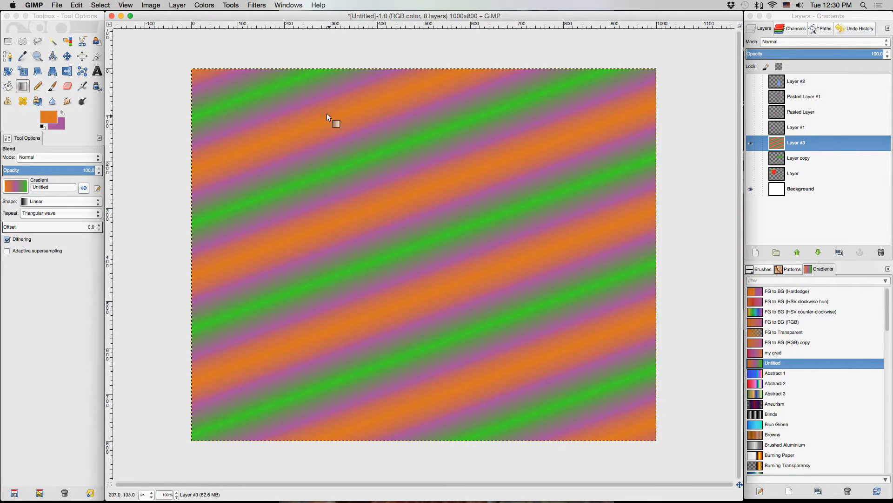
mouse_move(320, 110)
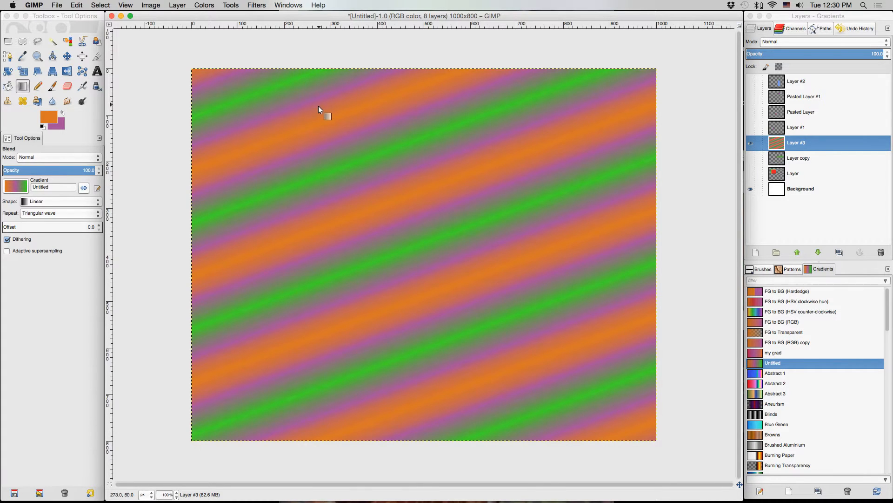
mouse_move(376, 238)
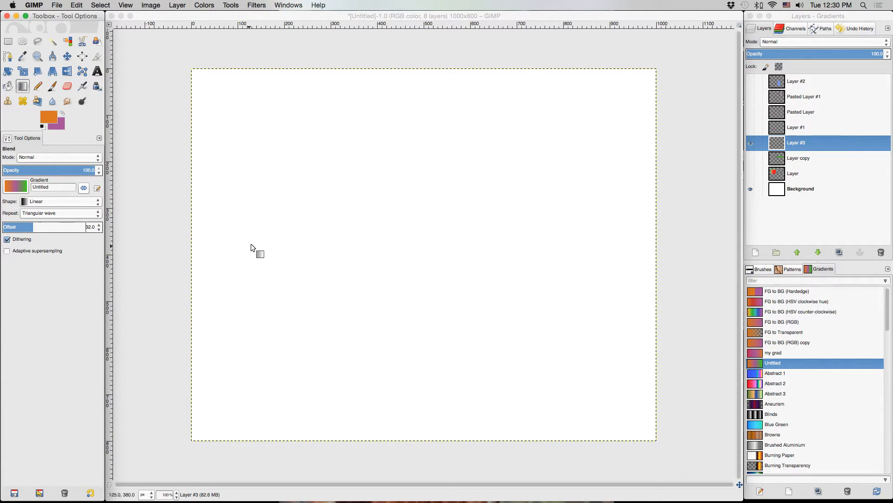
Raise the offset to 75 with no repeat and draw a linear blend with a thin purple band.
left_click_drag(314, 164, 333, 220)
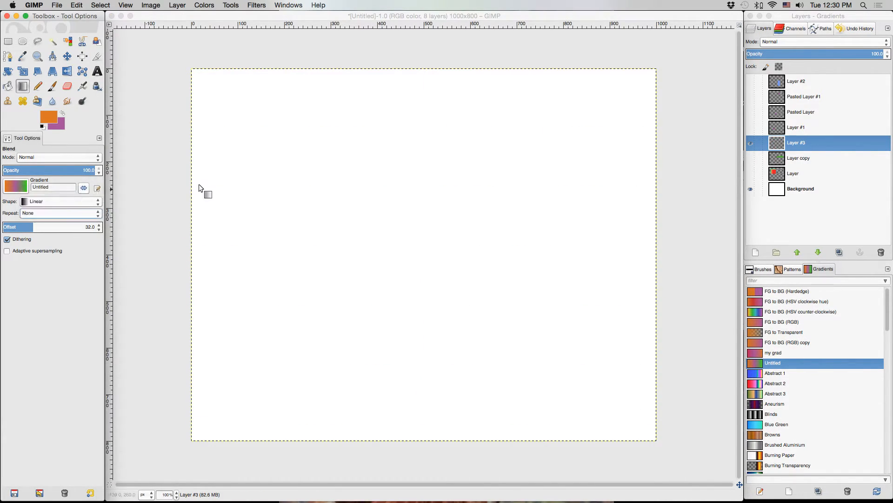
left_click_drag(201, 188, 362, 196)
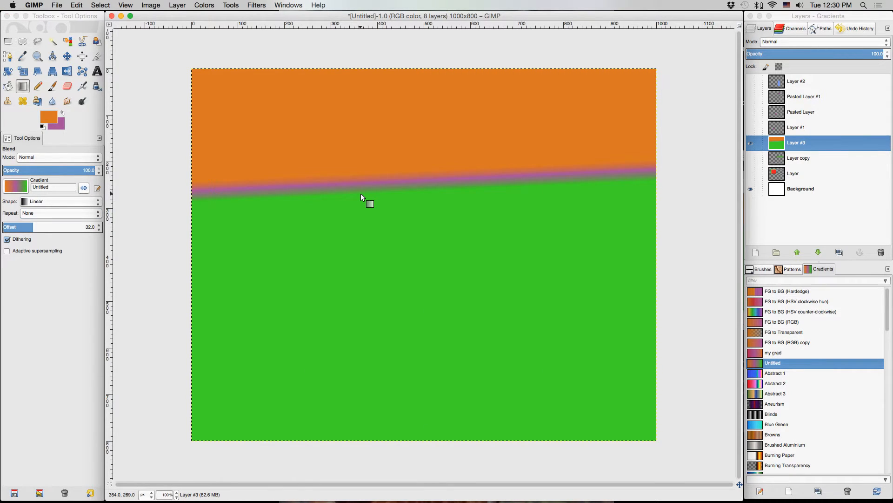
mouse_move(335, 323)
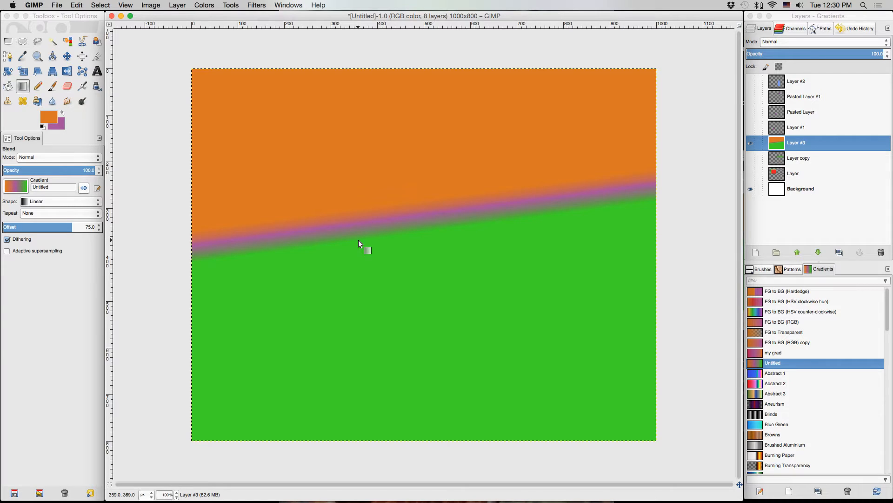
mouse_move(335, 221)
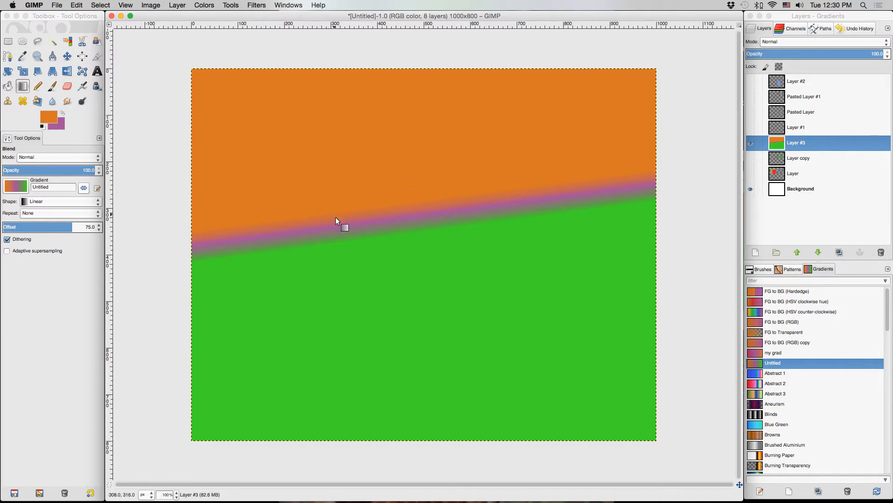
mouse_move(329, 131)
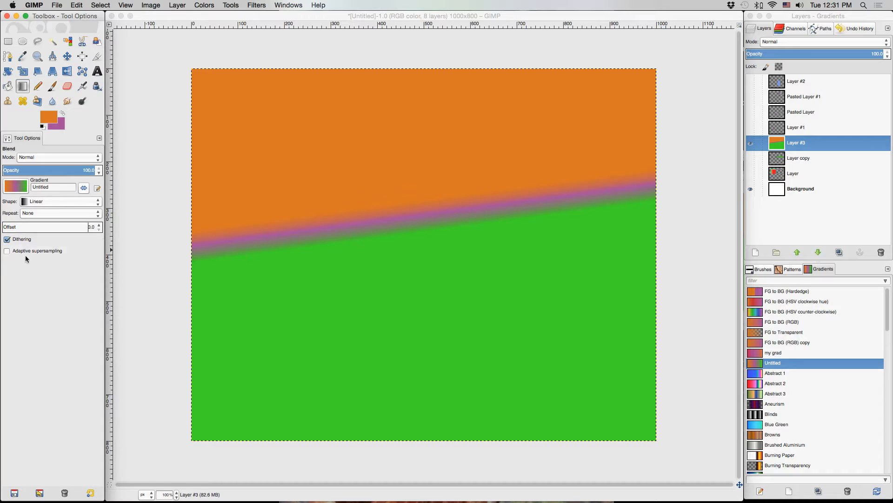
Toggle the Dithering option for the Blend tool after clearing the offset gradient.
left_click(7, 240)
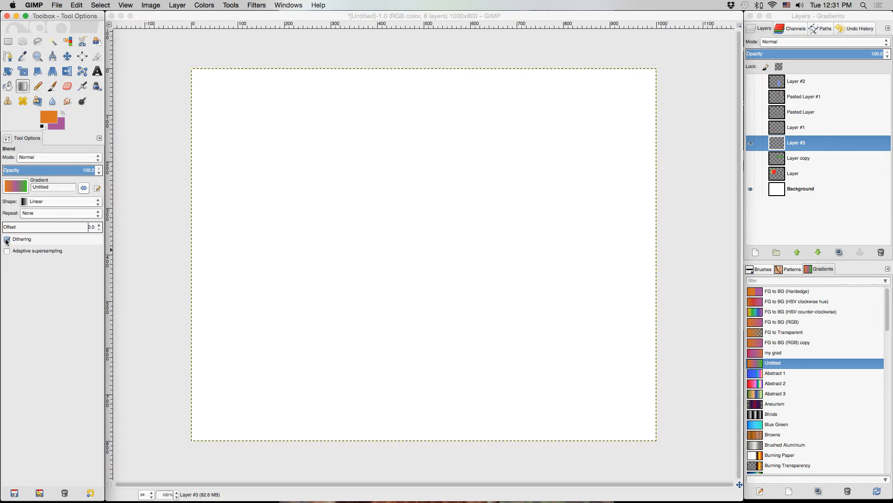
left_click(8, 239)
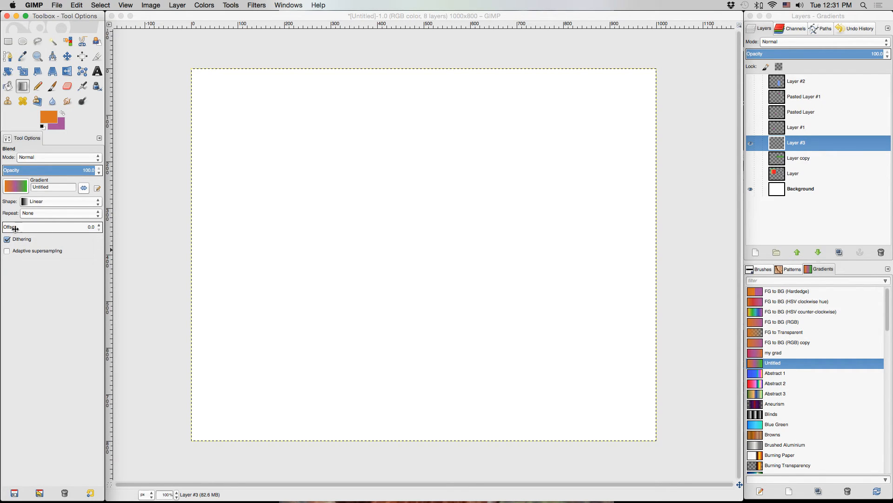
mouse_move(40, 246)
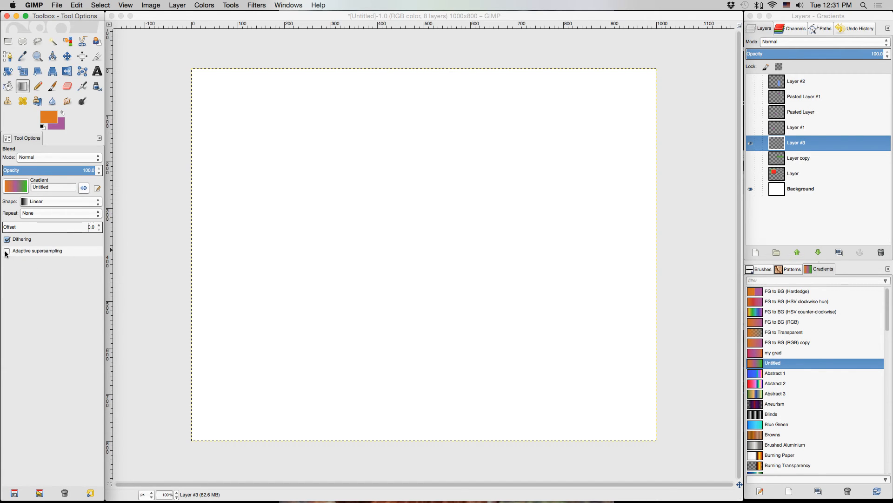
Enable Adaptive supersampling and draw a test blend across the canvas.
left_click(8, 251)
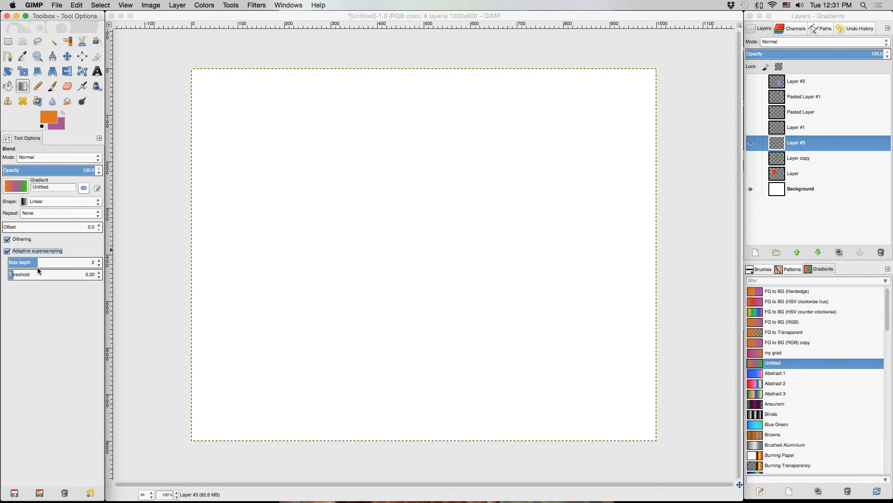
mouse_move(233, 356)
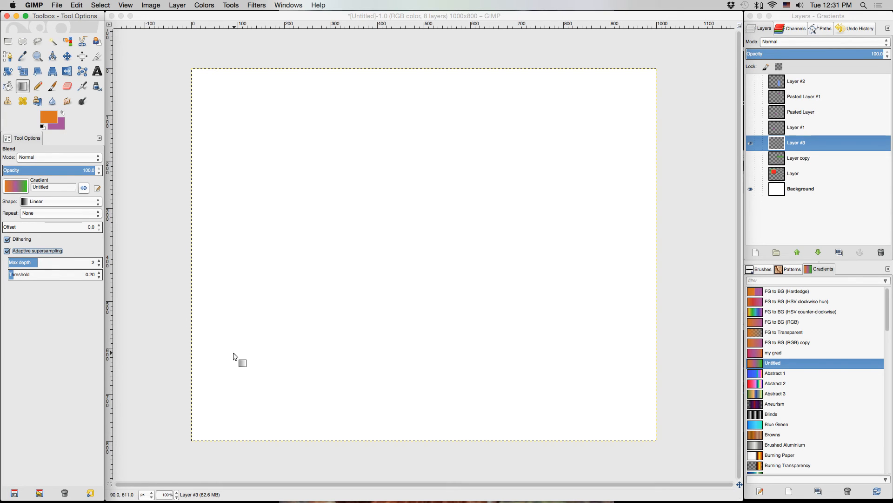
mouse_move(219, 274)
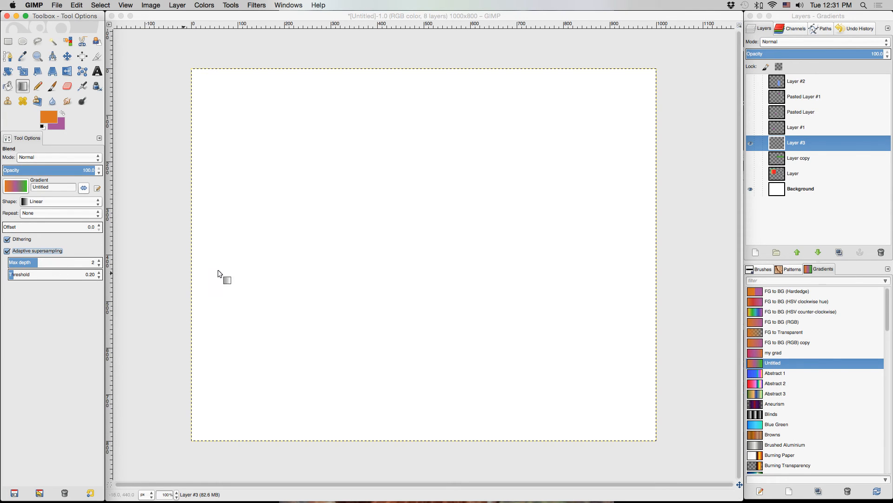
left_click_drag(312, 119, 402, 320)
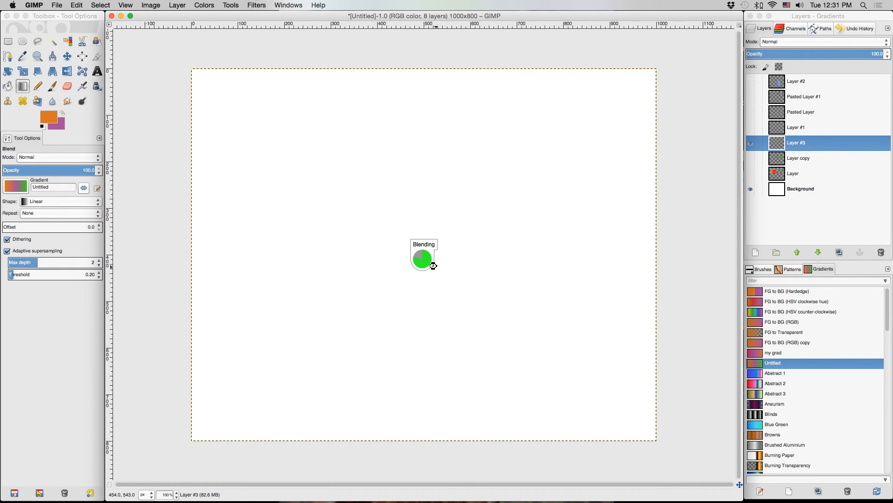
left_click_drag(425, 255, 459, 327)
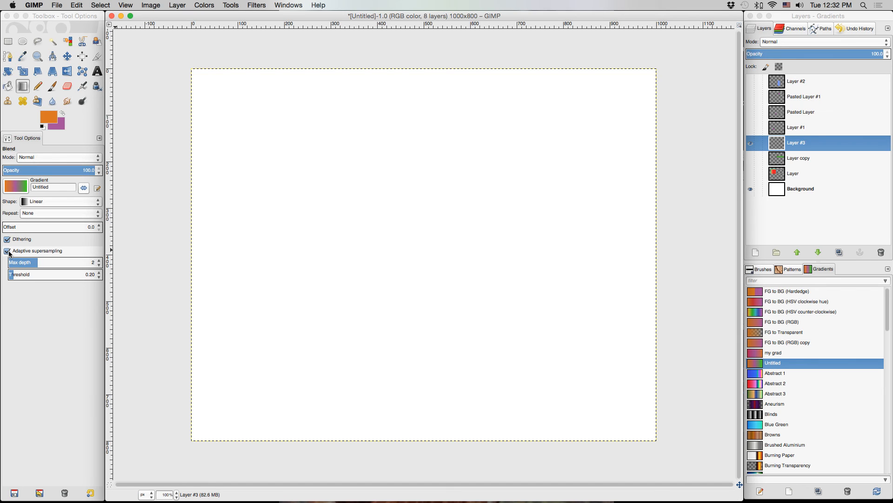
mouse_move(12, 255)
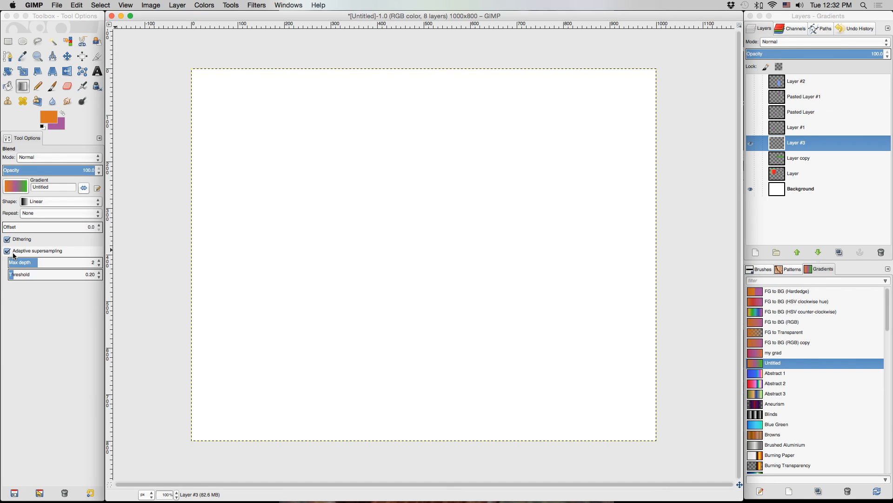